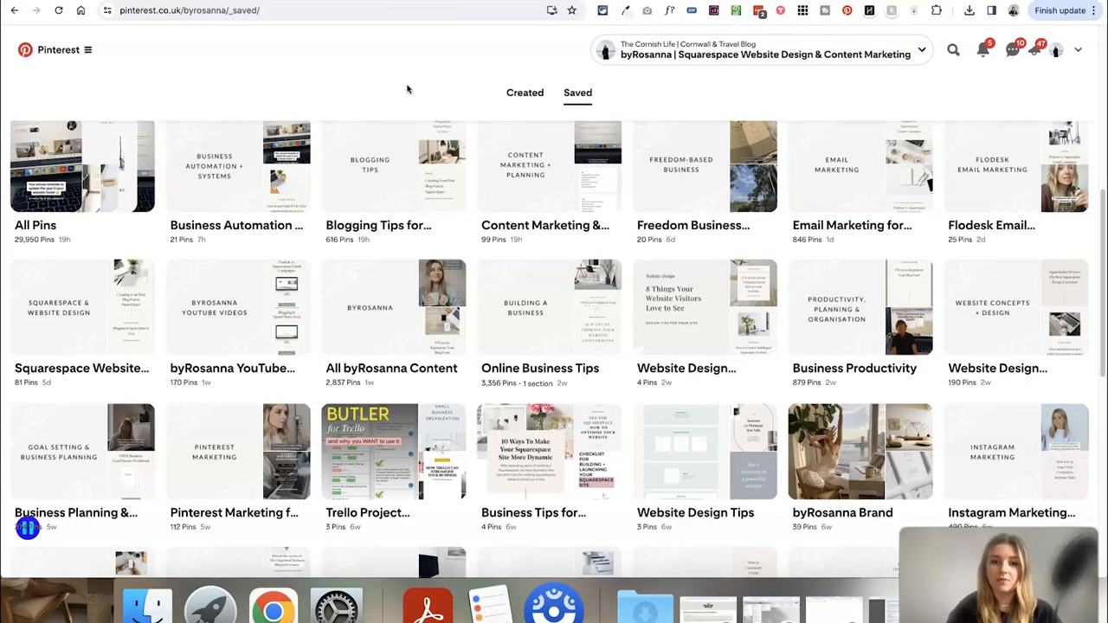
mouse_move(405, 239)
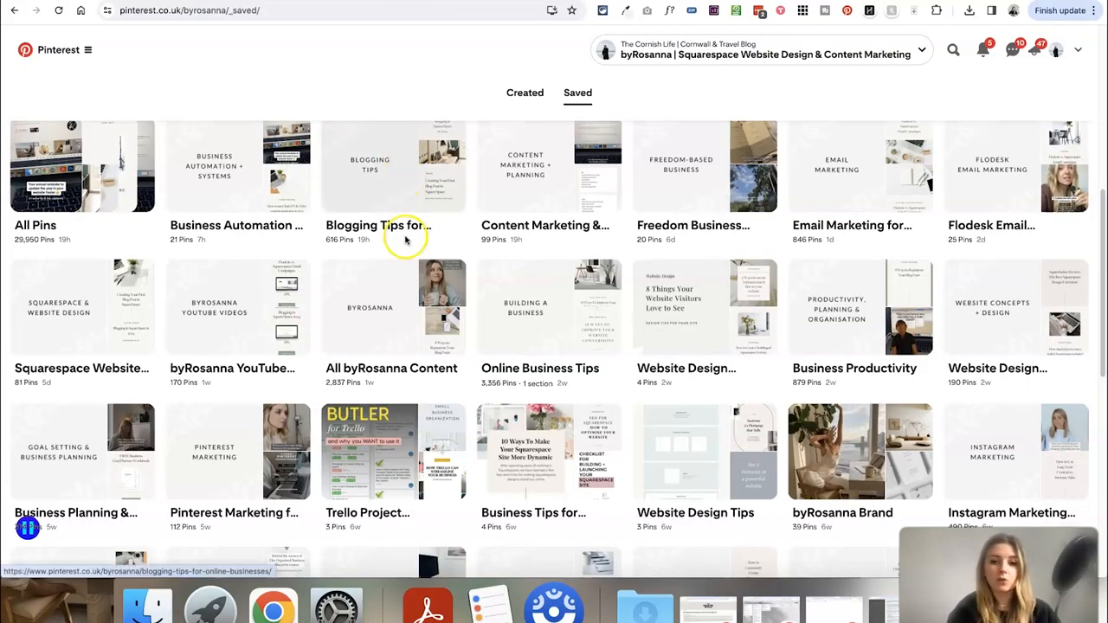
- Scroll down through the byRosanna saved boards before switching to The Cornish Life account
scroll(down, 3)
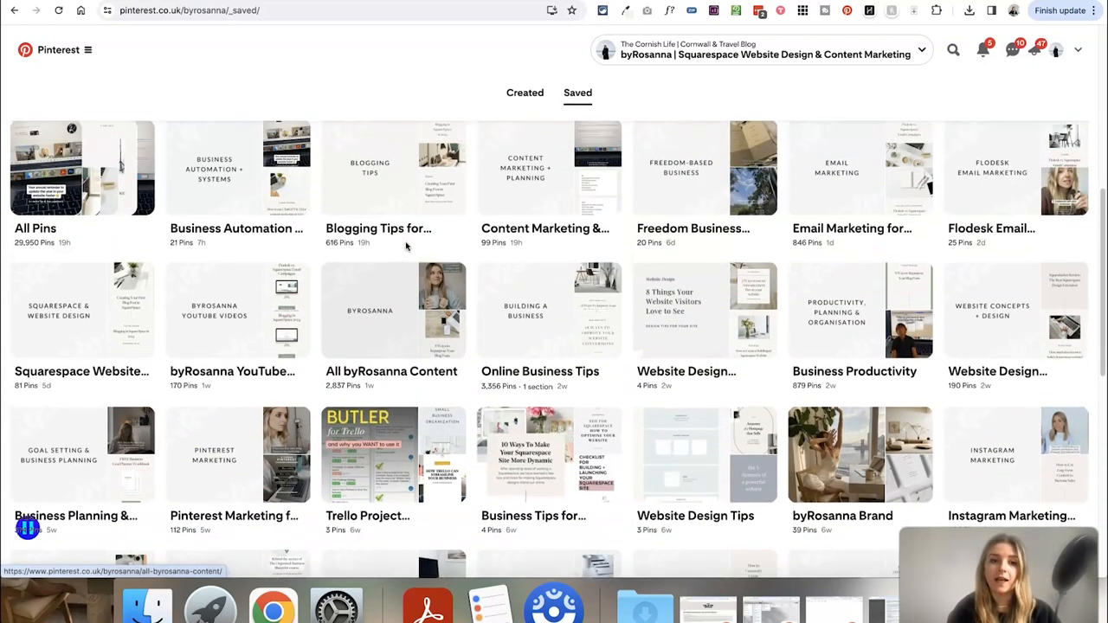
scroll(down, 3)
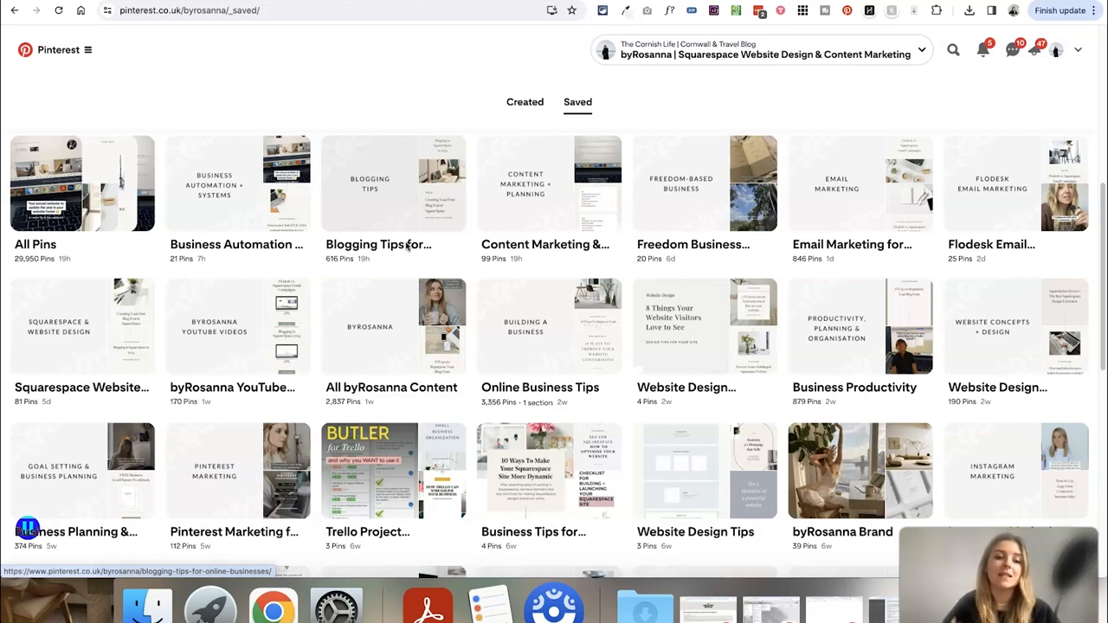
scroll(down, 3)
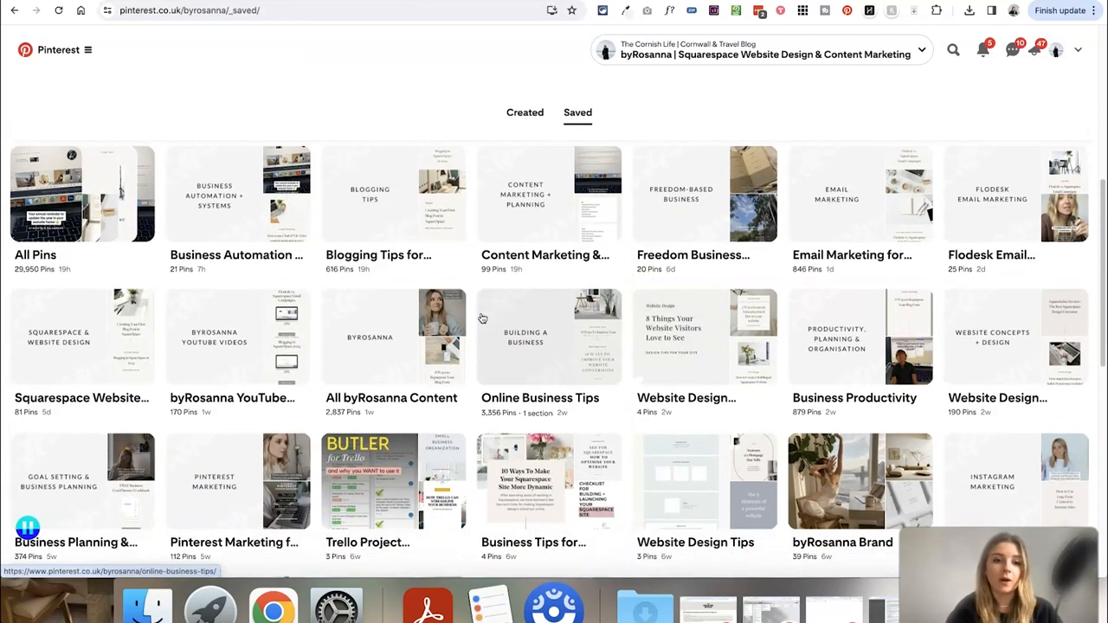
scroll(down, 3)
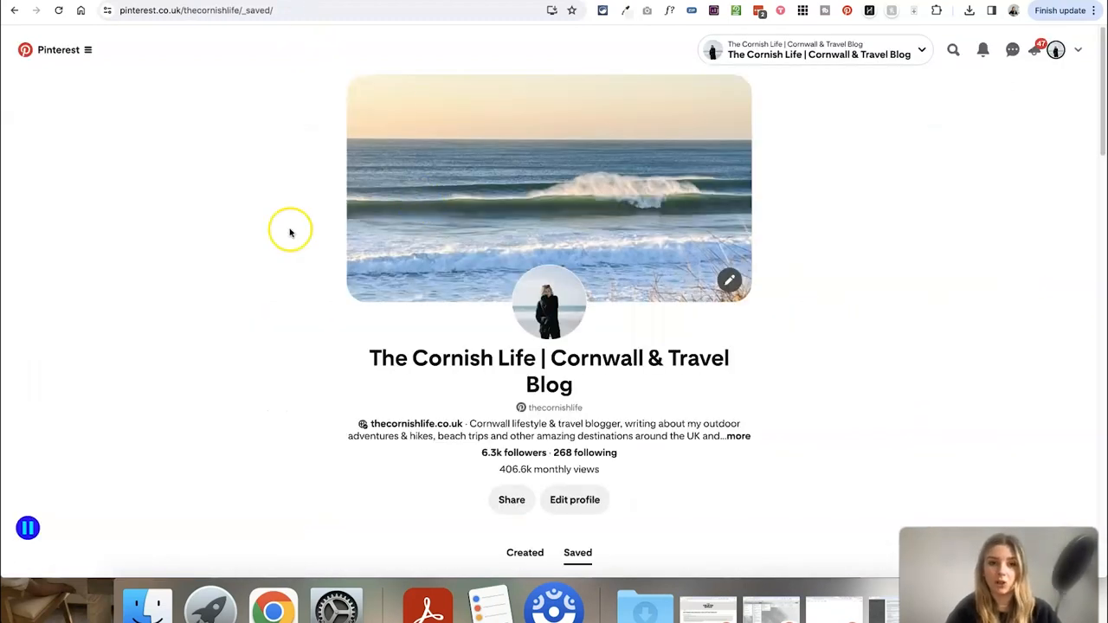
scroll(down, 3)
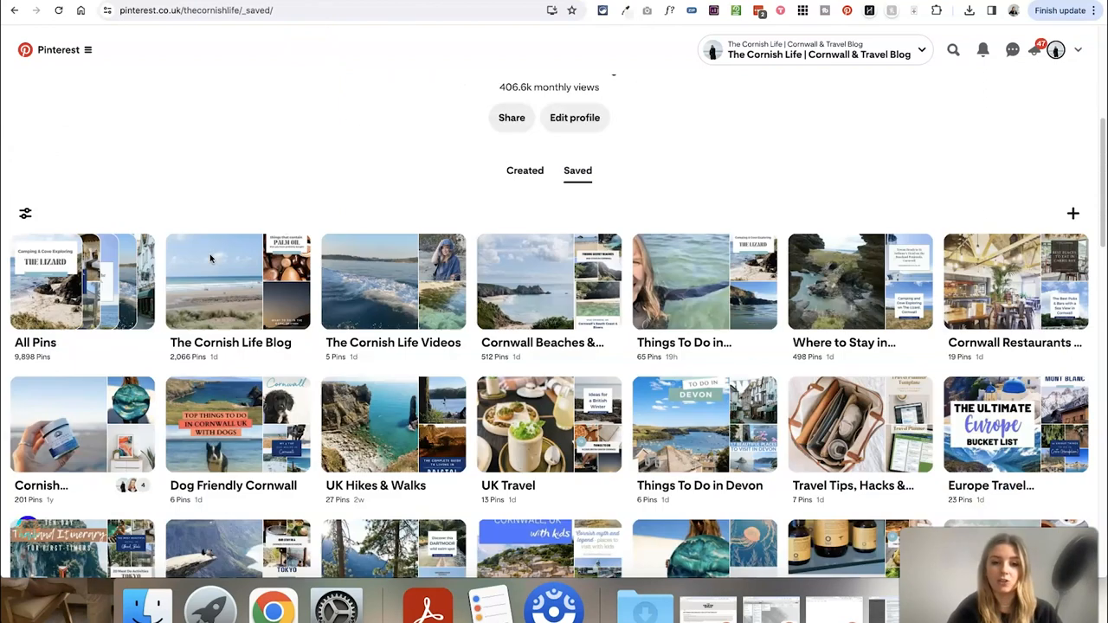
text(tiktok.com/@thecornishlife?lang=en)
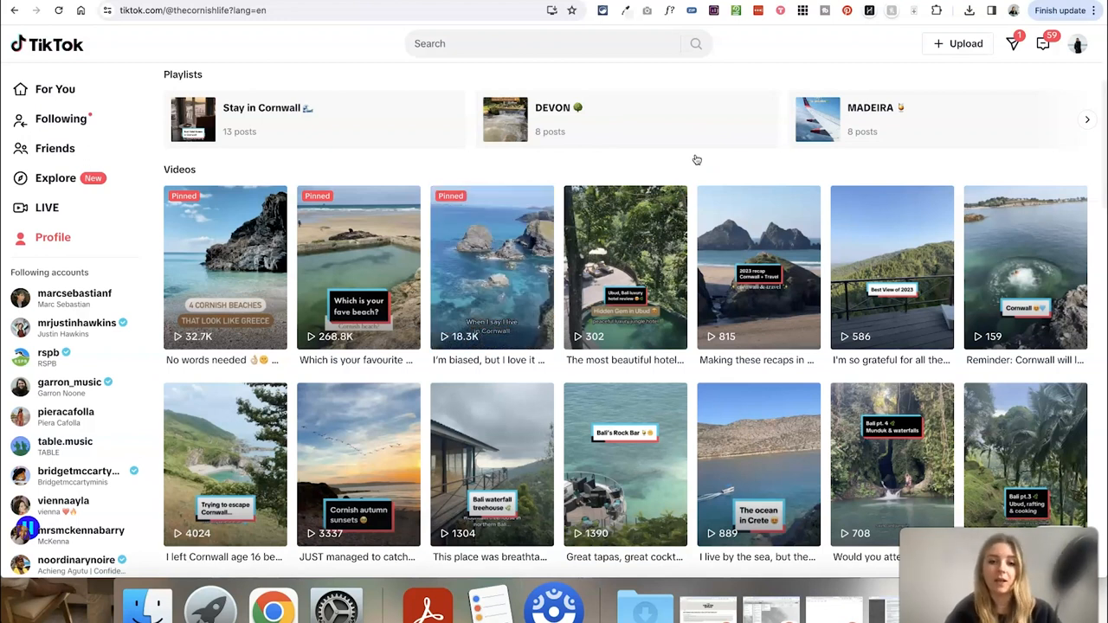
mouse_move(584, 239)
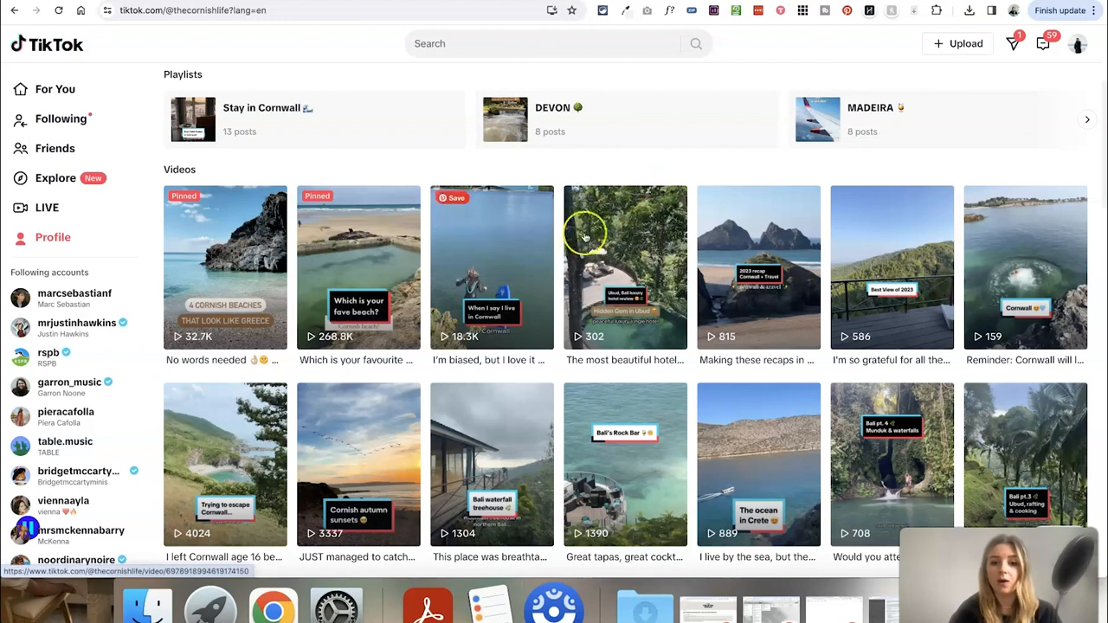
- Find and open the Ubud jungle hotel video in The Cornish Life's TikTok grid
scroll(down, 3)
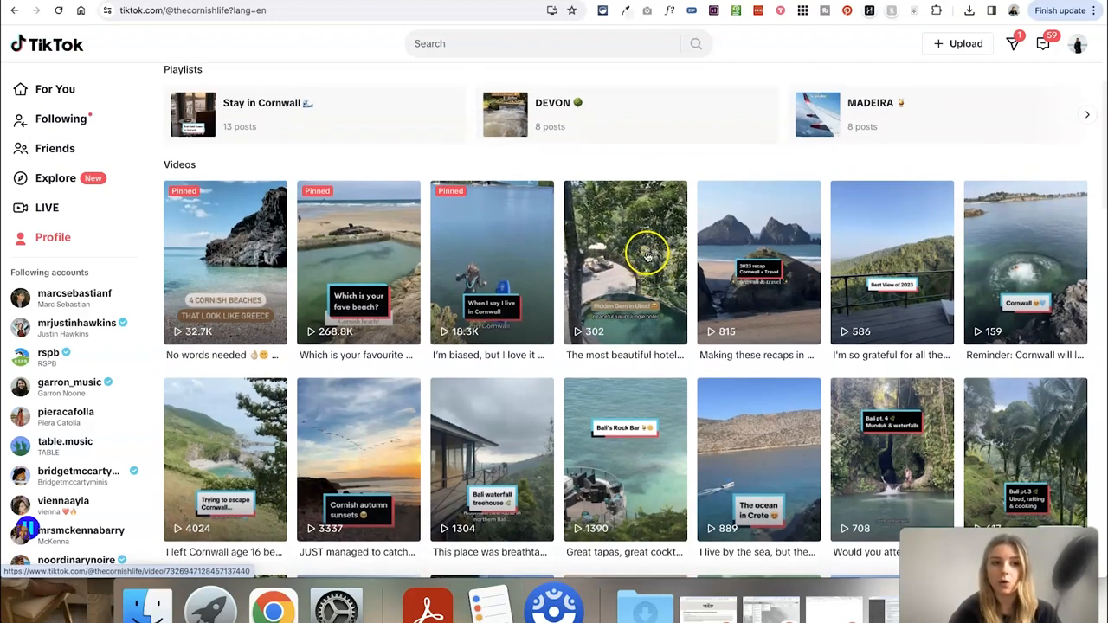
click(625, 263)
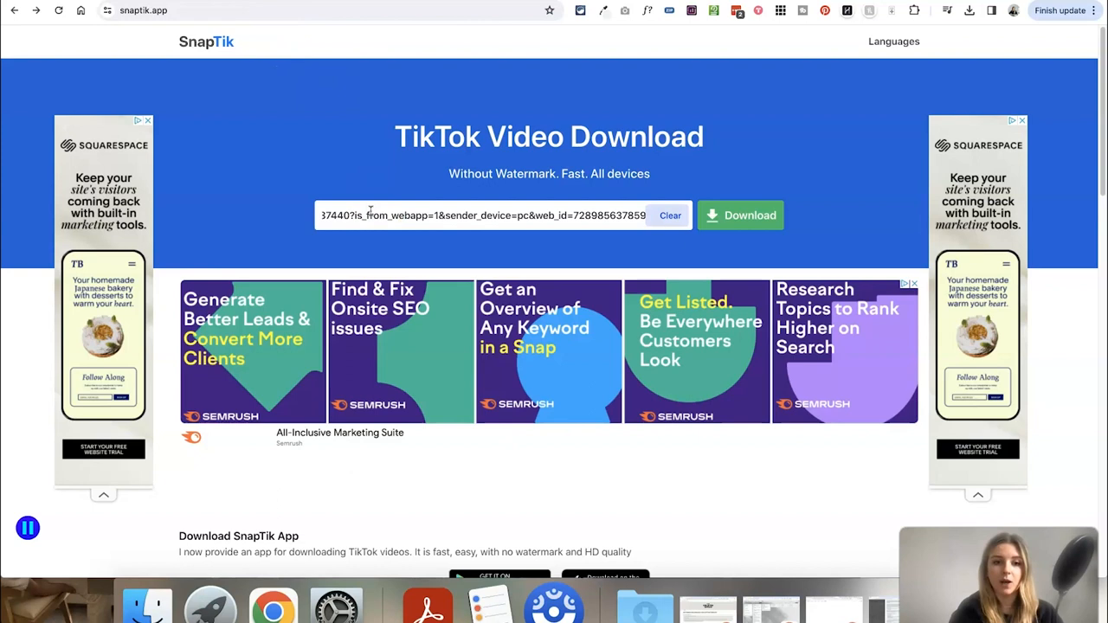
- Fetch the pasted hotel video link in SnapTik and download the watermark-free file
click(750, 214)
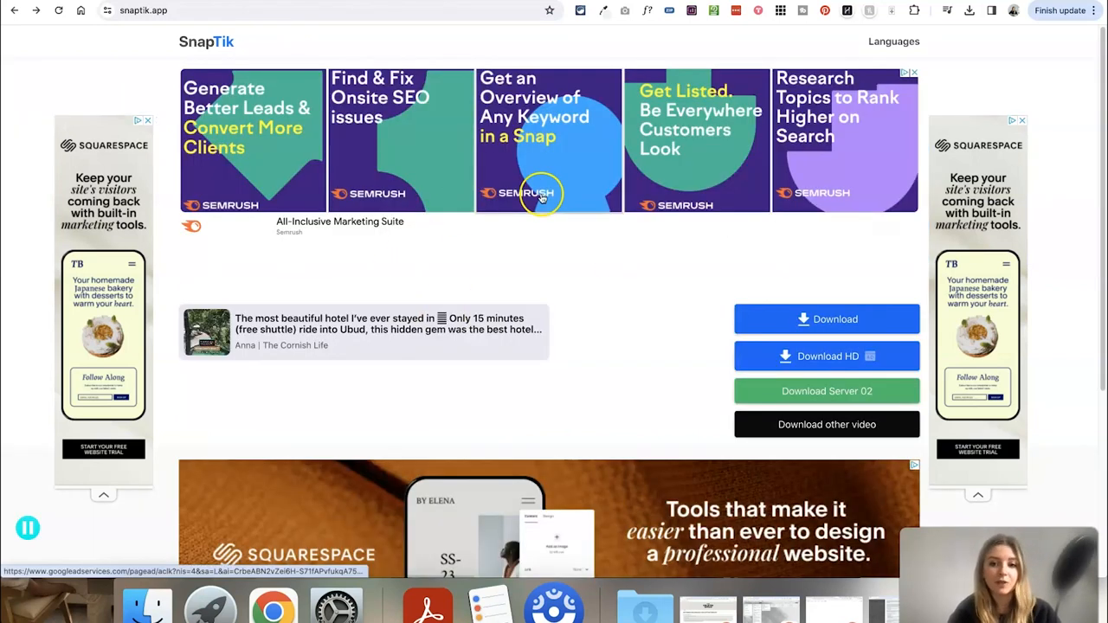
scroll(down, 3)
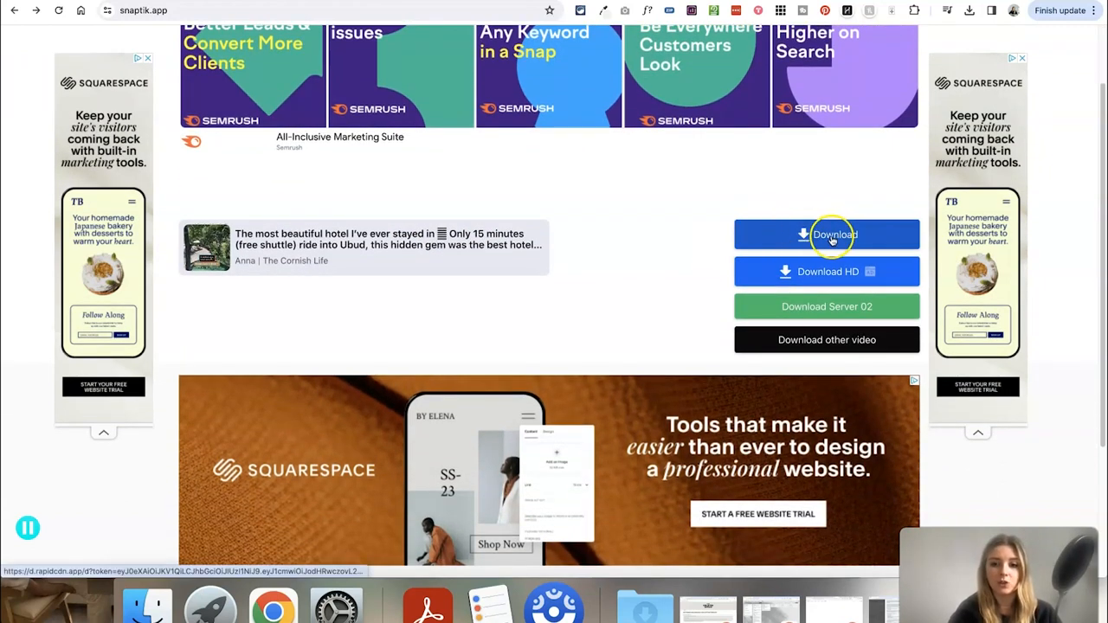
click(825, 234)
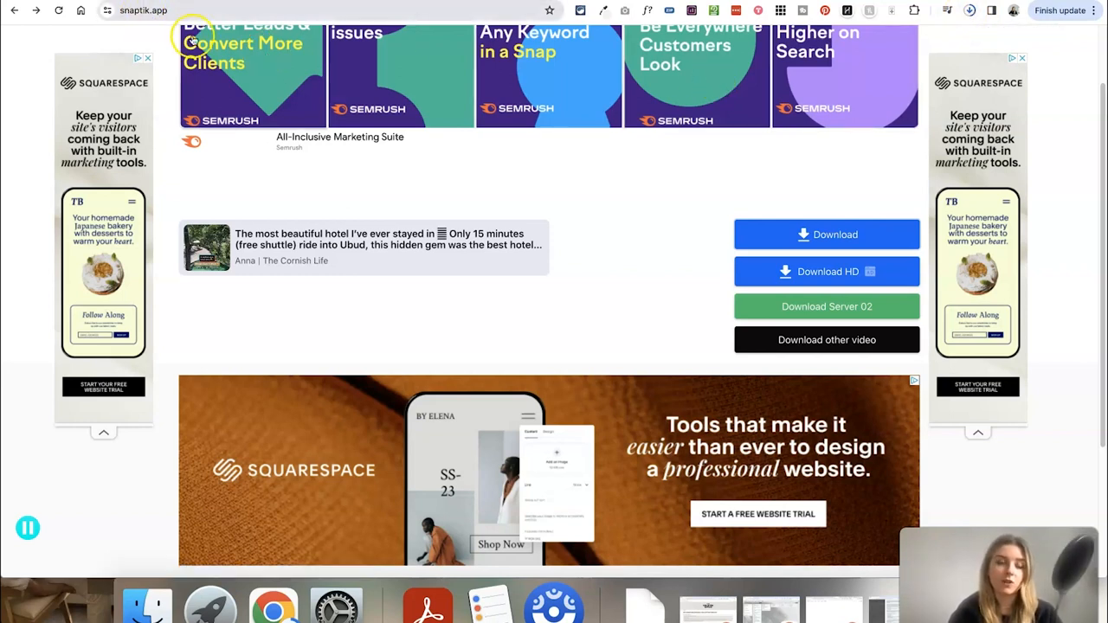
mouse_move(642, 232)
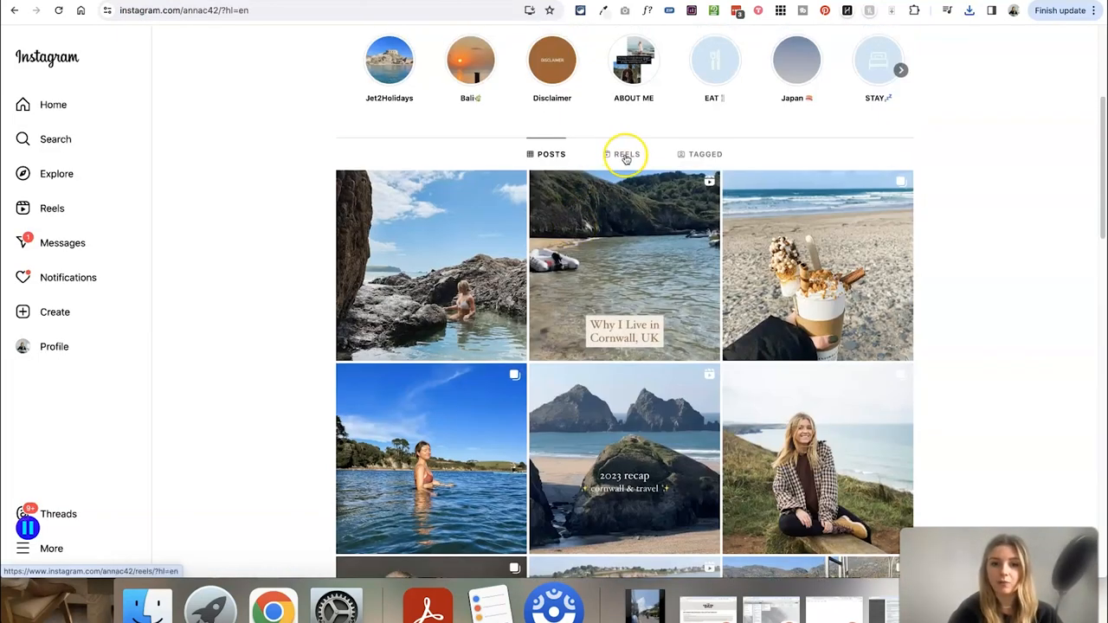
- Show the Instagram reels and copy the Crete reel's link from its more-options menu
click(624, 154)
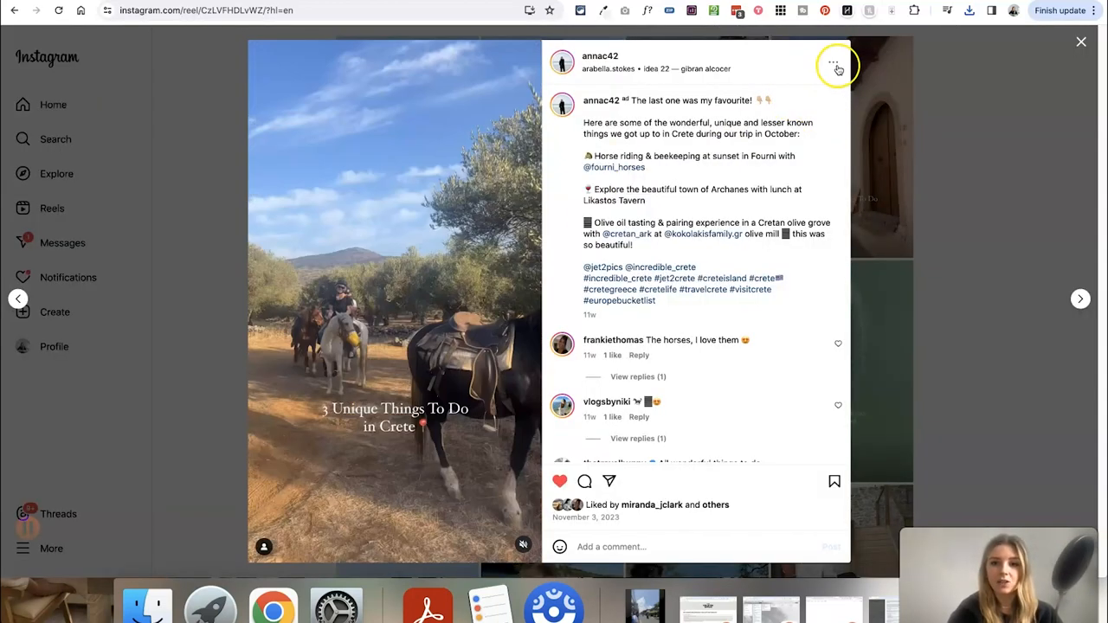
click(832, 66)
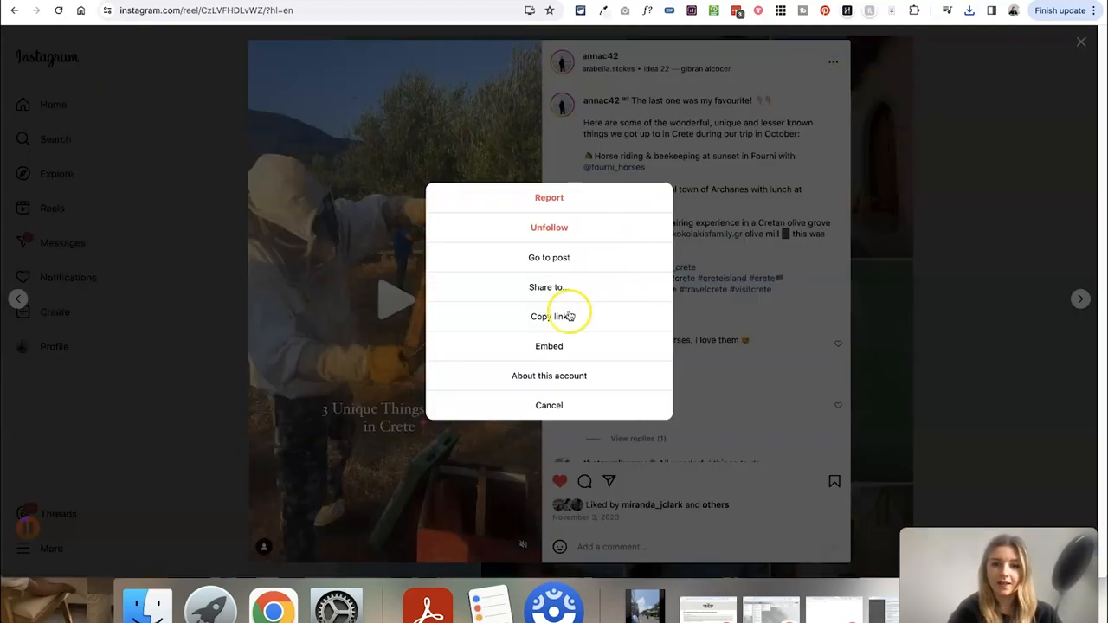
click(548, 315)
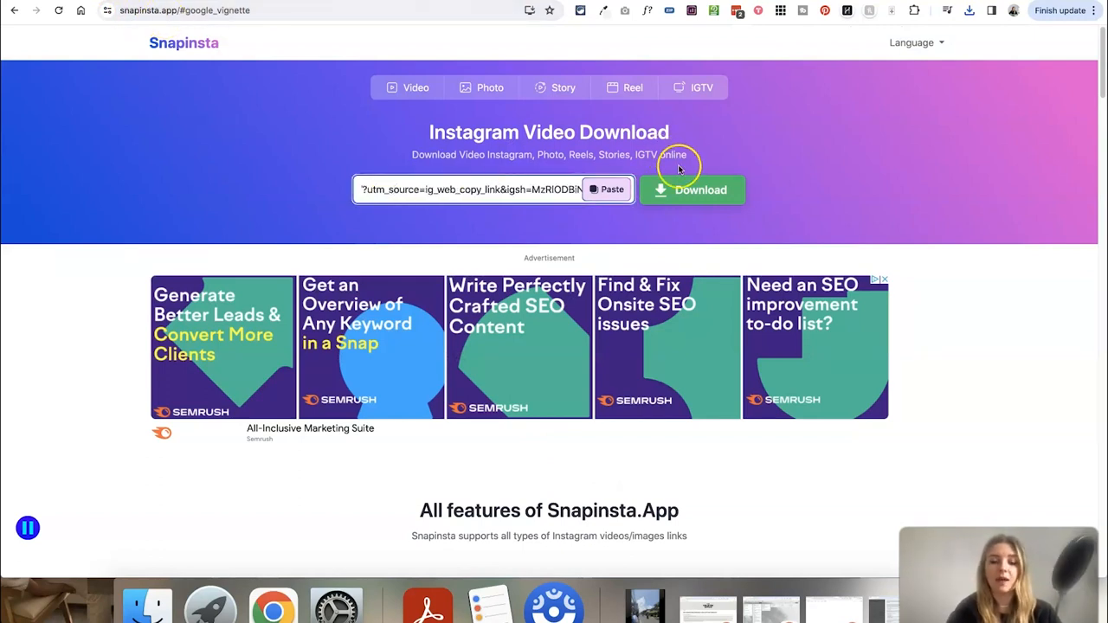
- Start the Snapinsta download of the pasted Crete reel link
click(692, 188)
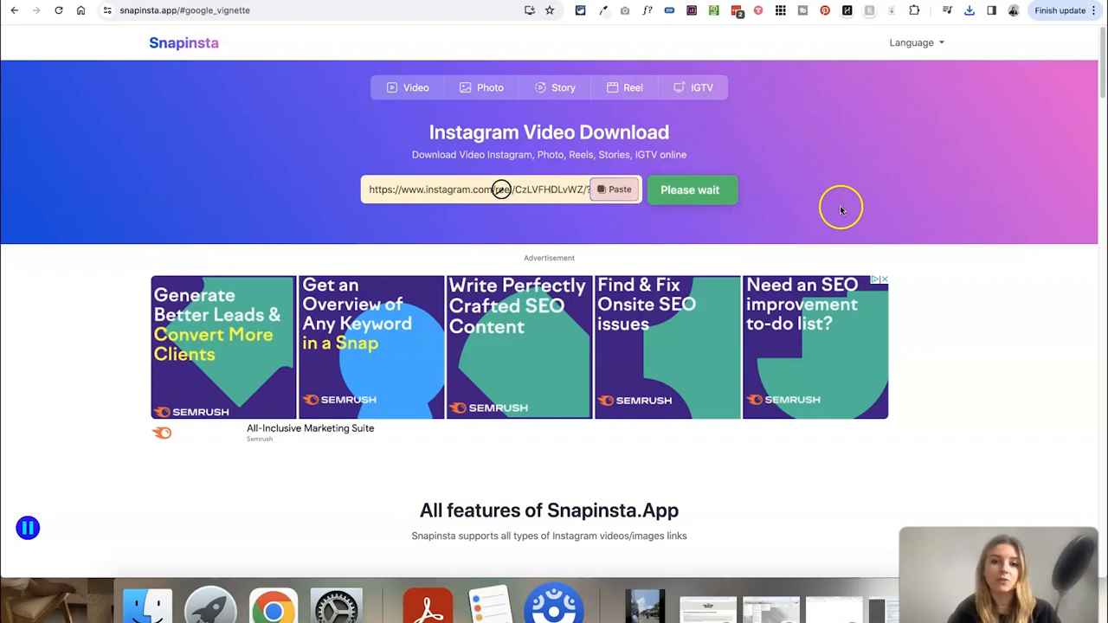
mouse_move(812, 174)
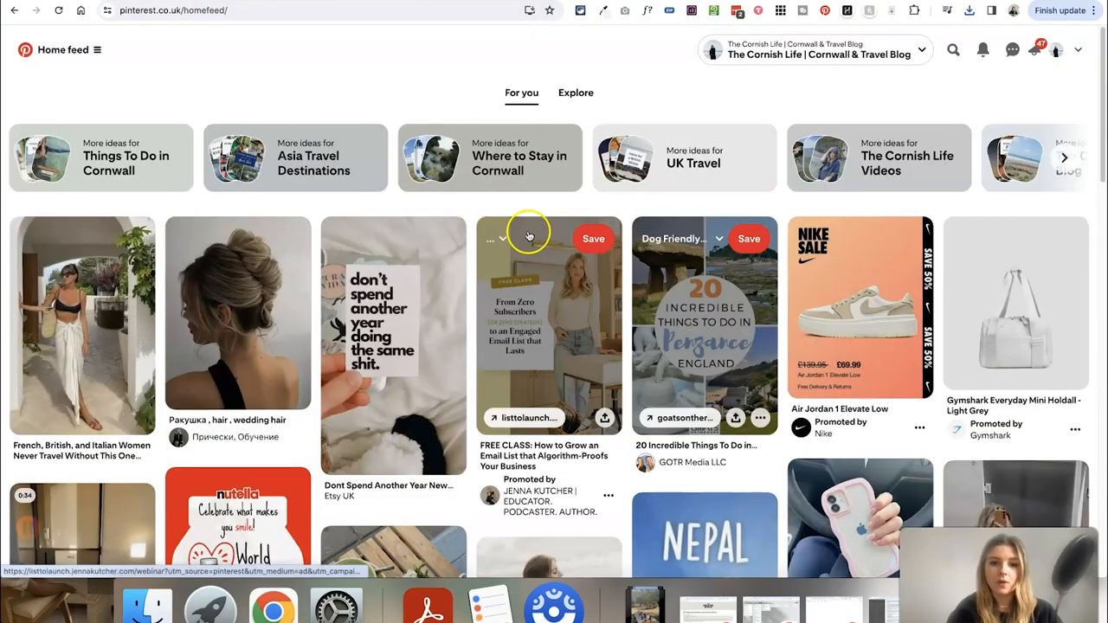
- Scroll down through The Cornish Life's Pinterest home feed
scroll(down, 3)
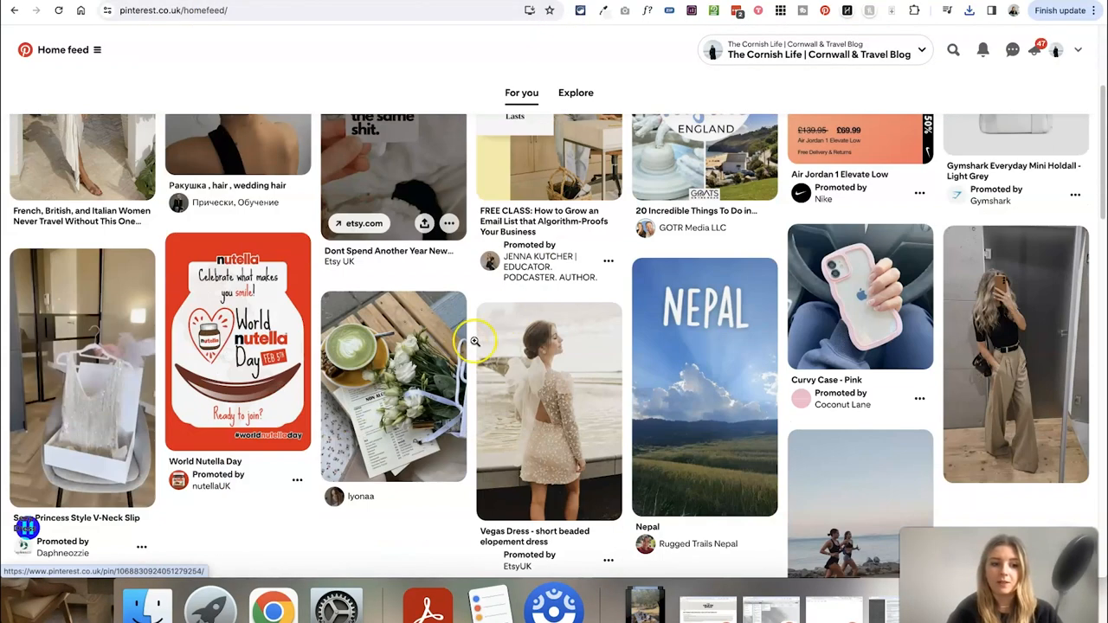
scroll(down, 3)
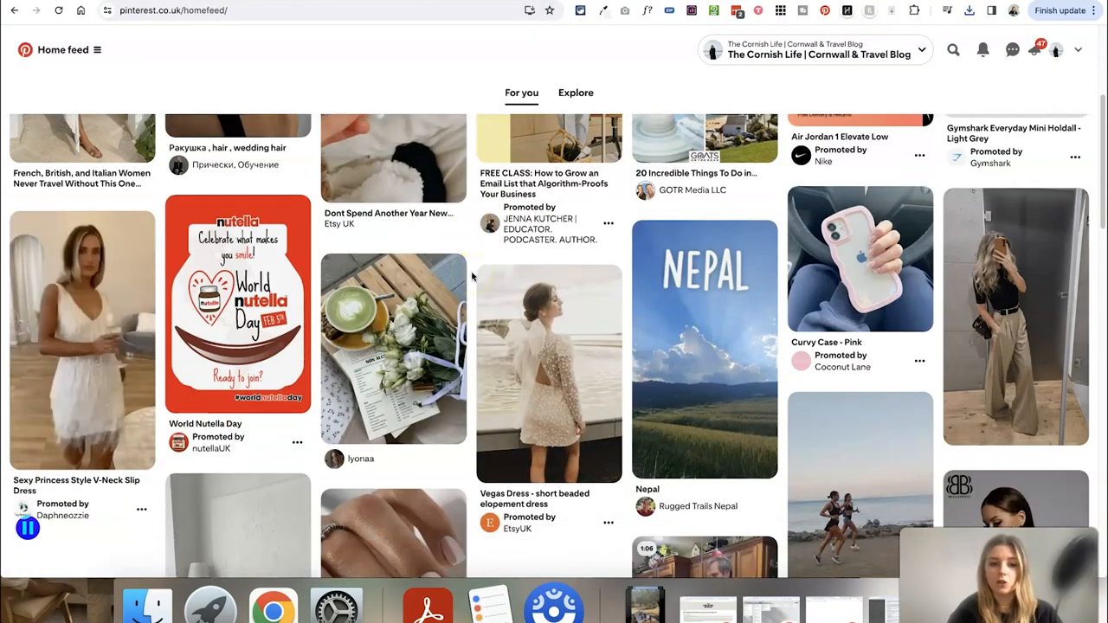
scroll(down, 3)
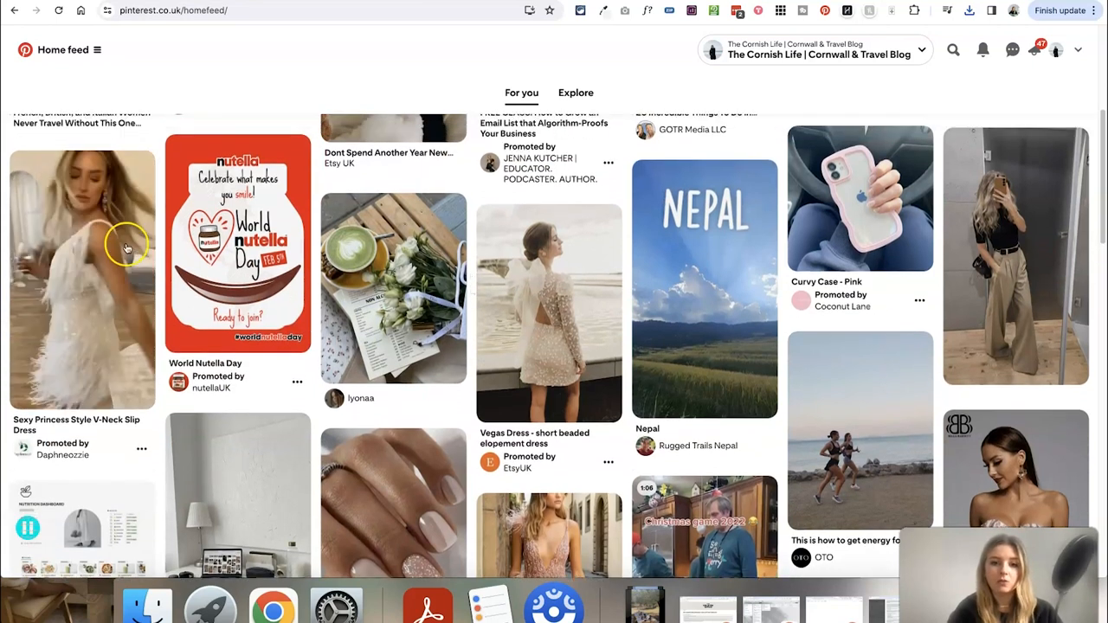
scroll(down, 3)
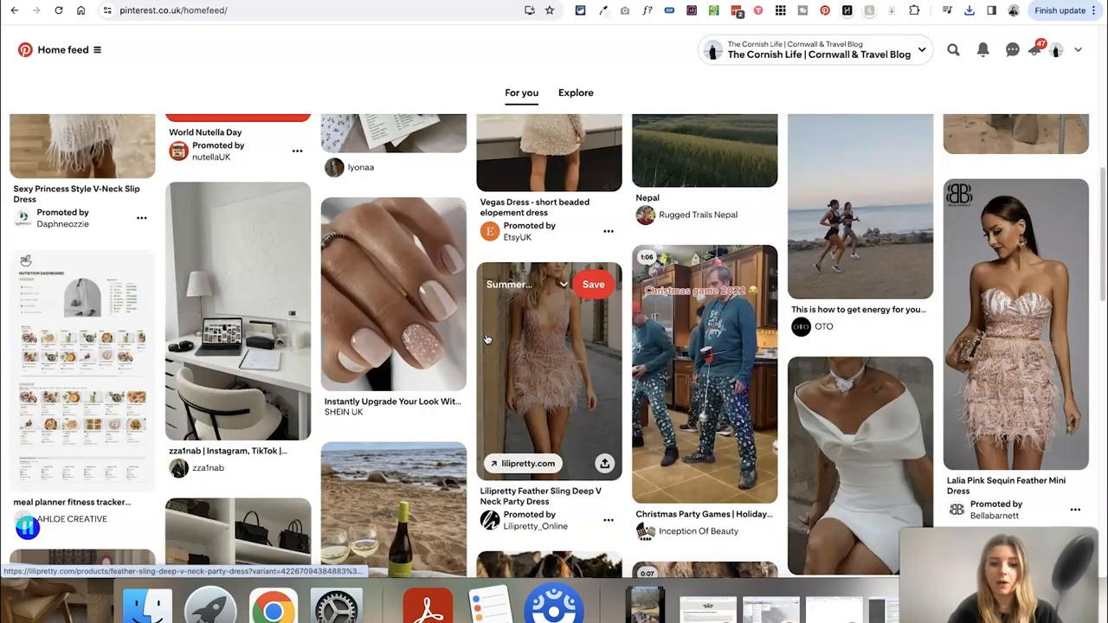
scroll(down, 3)
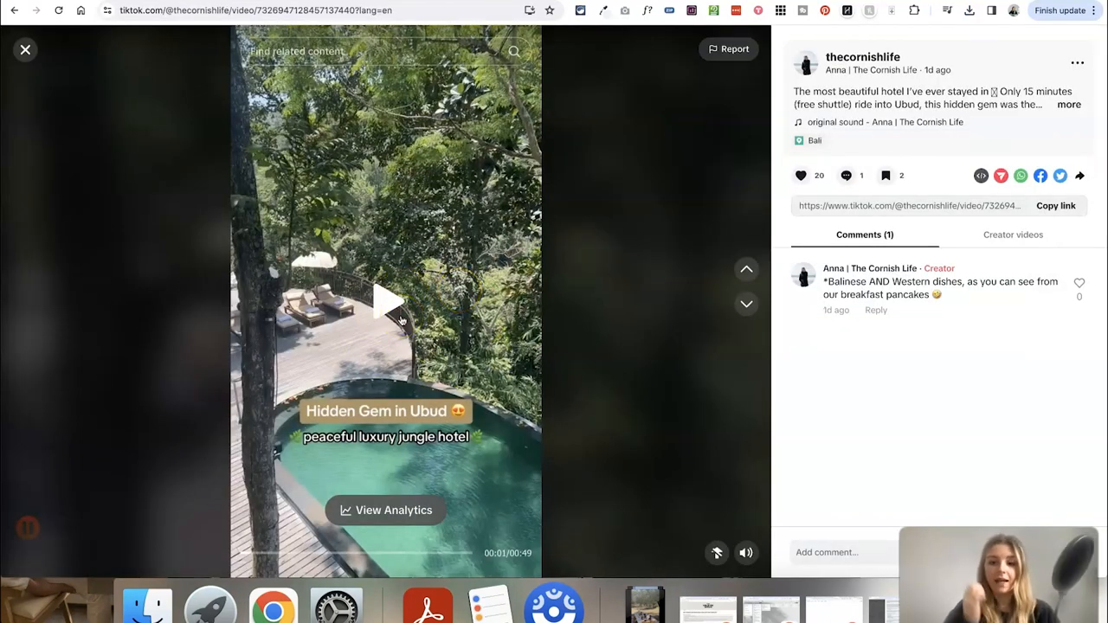
- Pause the Ubud hotel video on TikTok and return to the Pinterest home feed
click(388, 303)
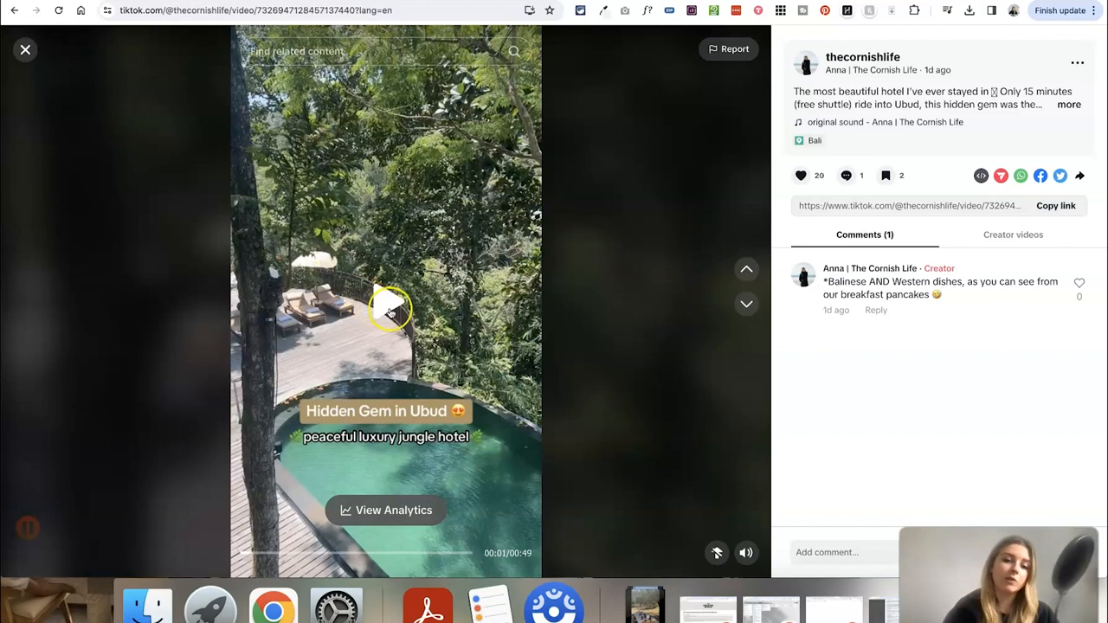
click(744, 552)
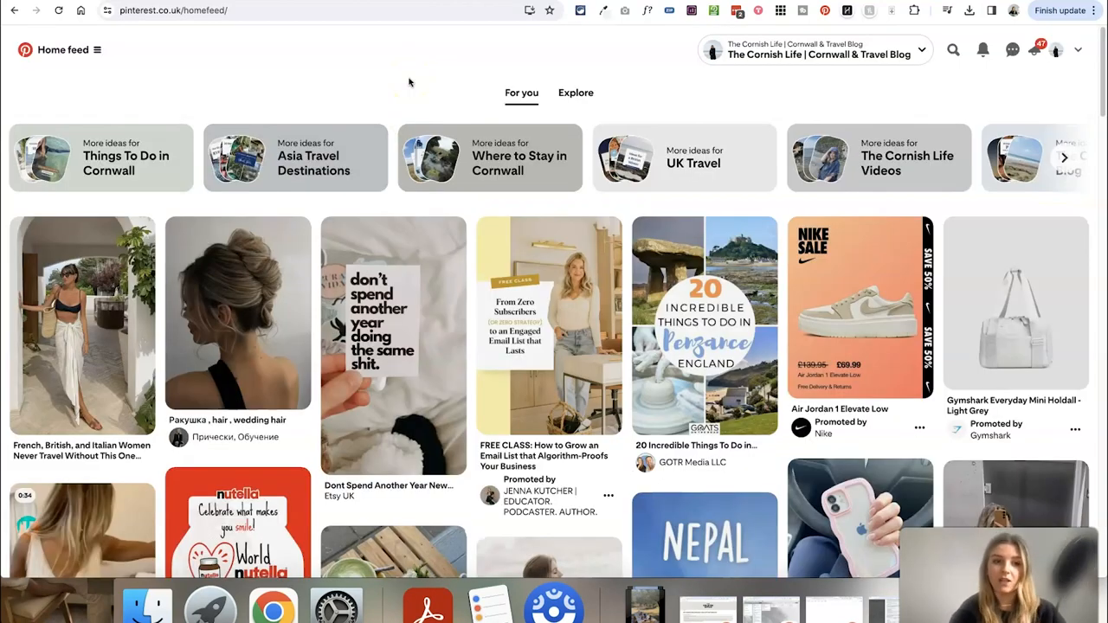
mouse_move(364, 80)
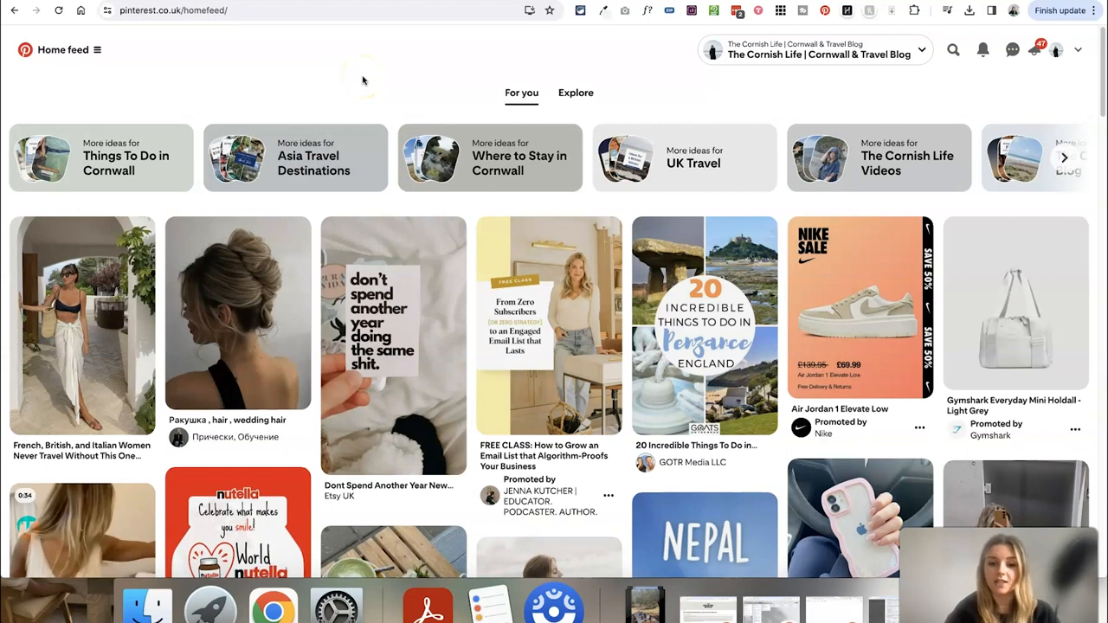
mouse_move(135, 96)
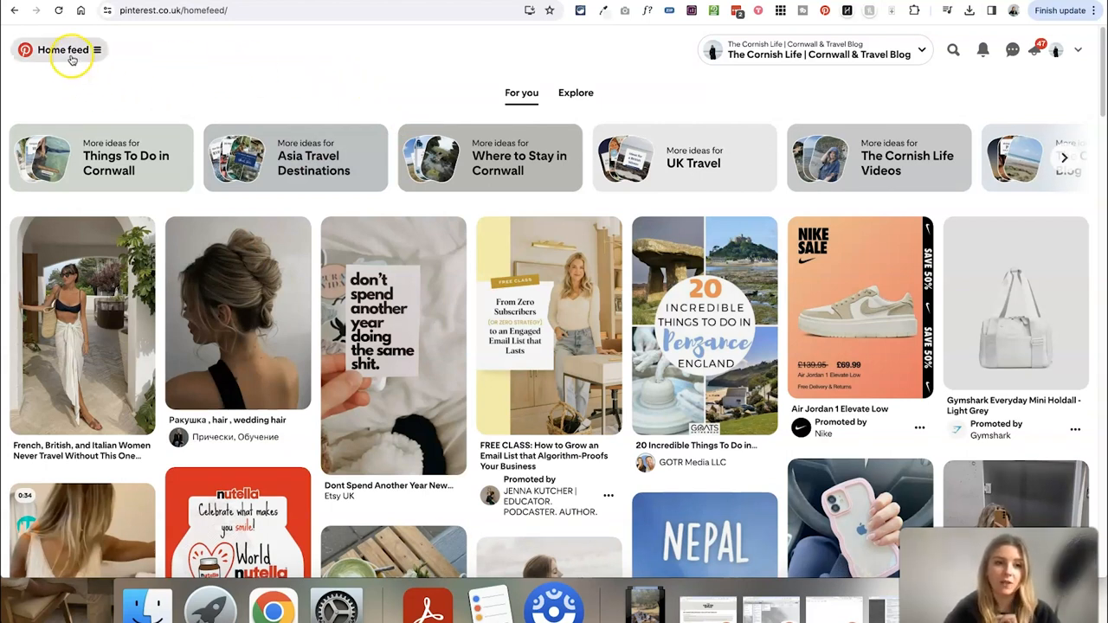
- Bring up Pinterest's main navigation menu with the pin creation options
click(95, 48)
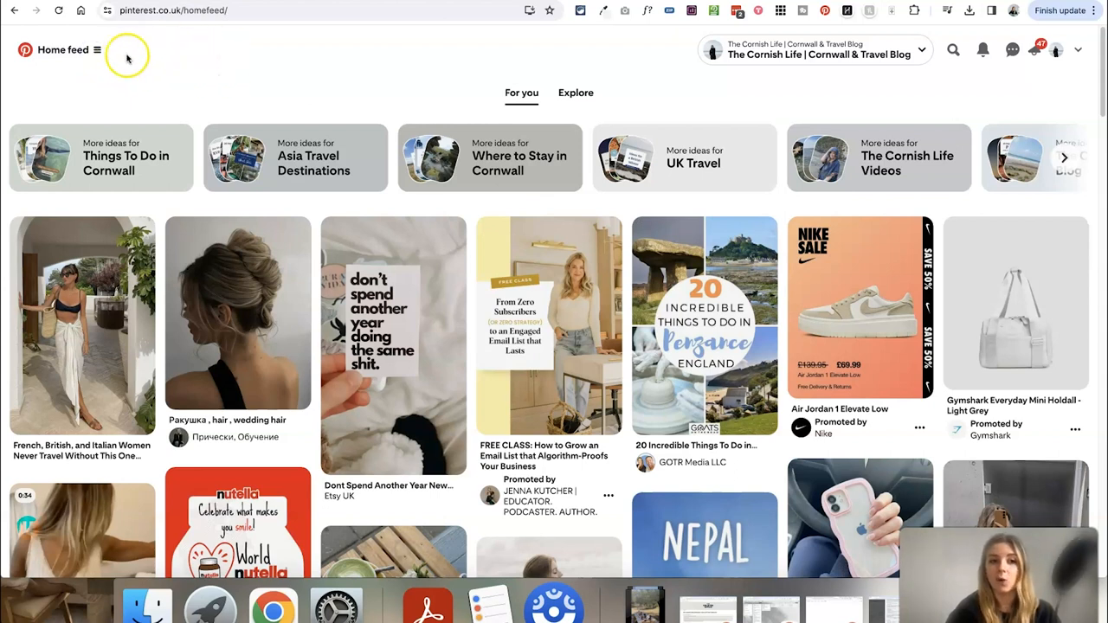
mouse_move(94, 49)
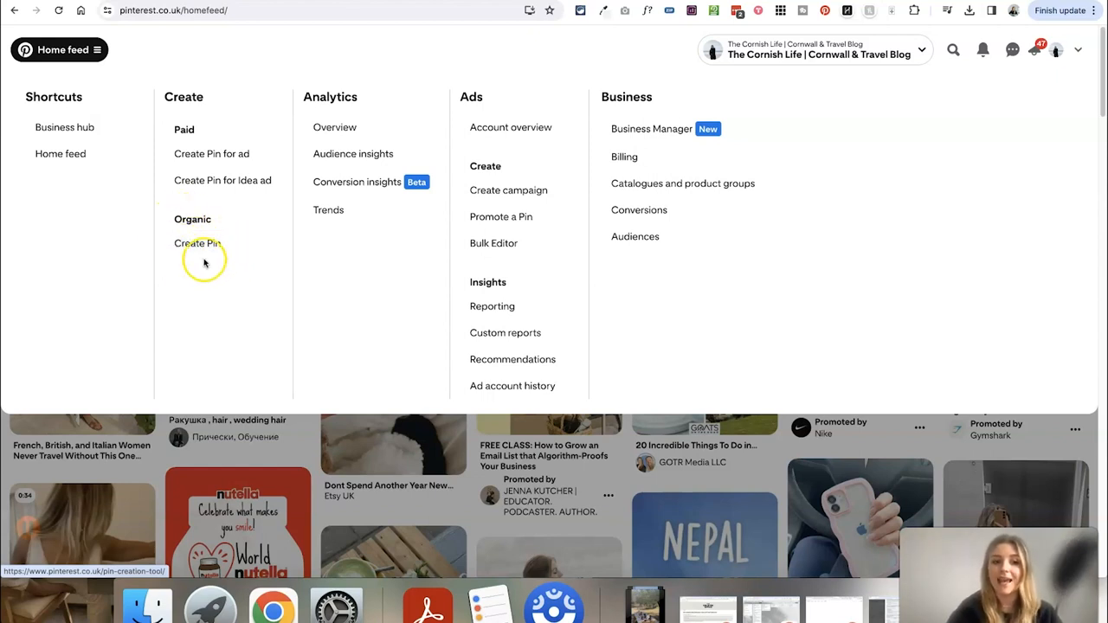
- Create a new organic pin and upload the downloaded SnapTik mp4 from Downloads
click(198, 242)
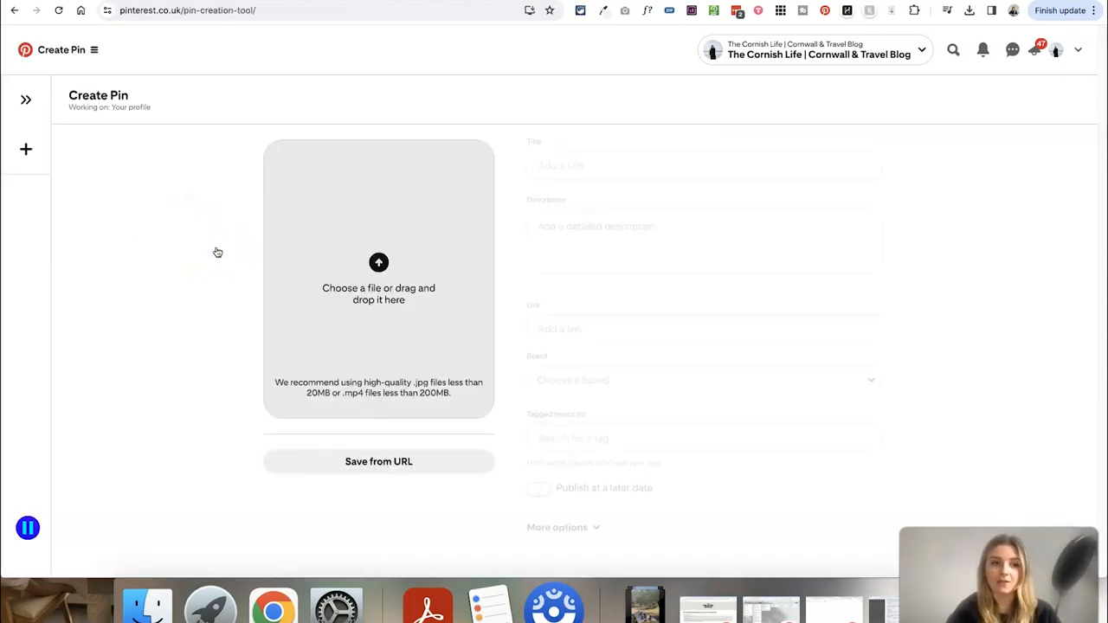
click(378, 263)
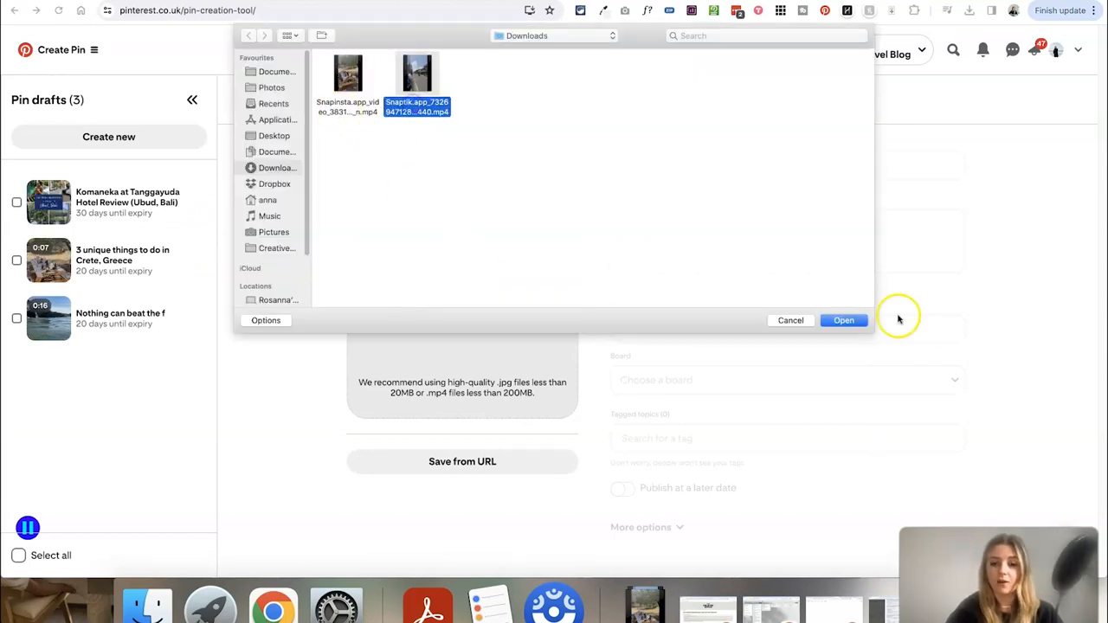
click(842, 320)
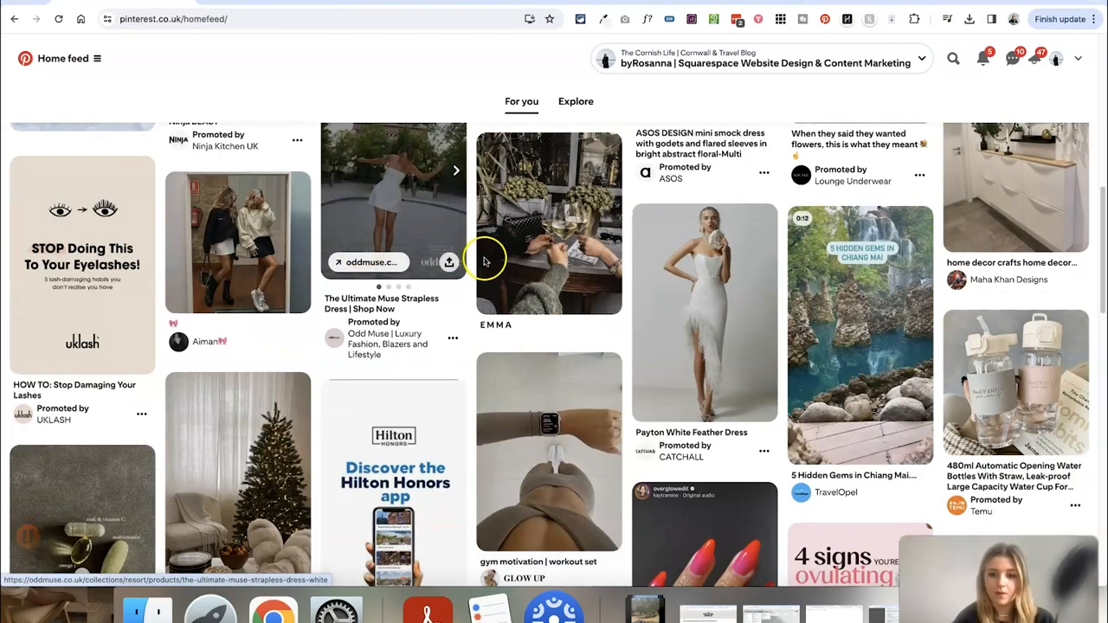
- Scroll the home feed while the Ubud hotel video uploads to the pin draft
scroll(down, 3)
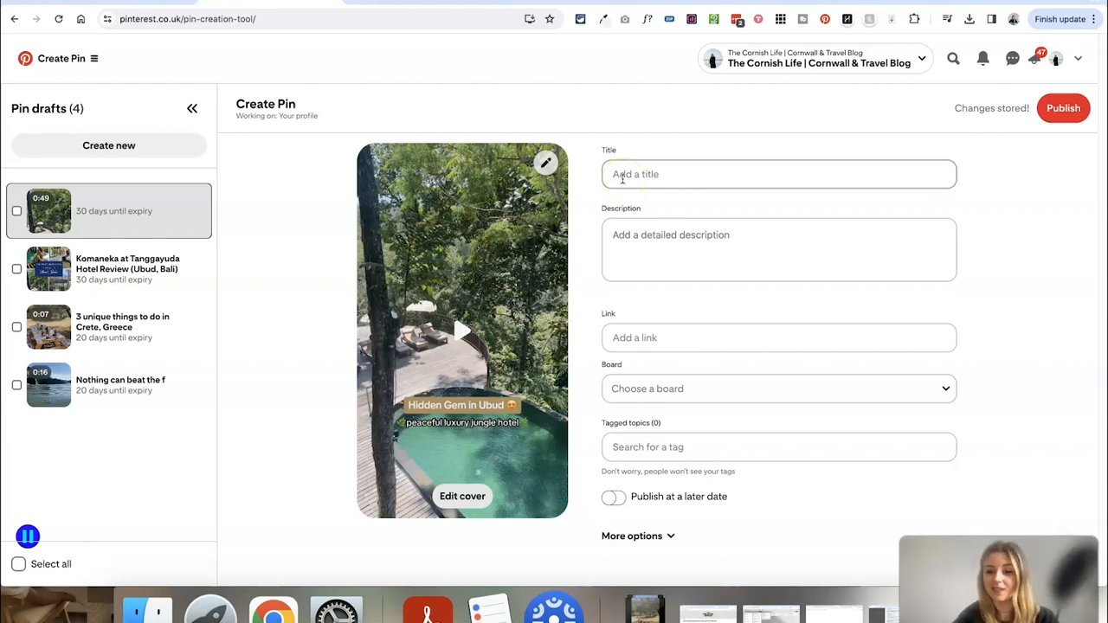
- Title the pin 'Luxury Hotel in Ubud, Bali'
text(Luxury Hotel in Ubud, Bali)
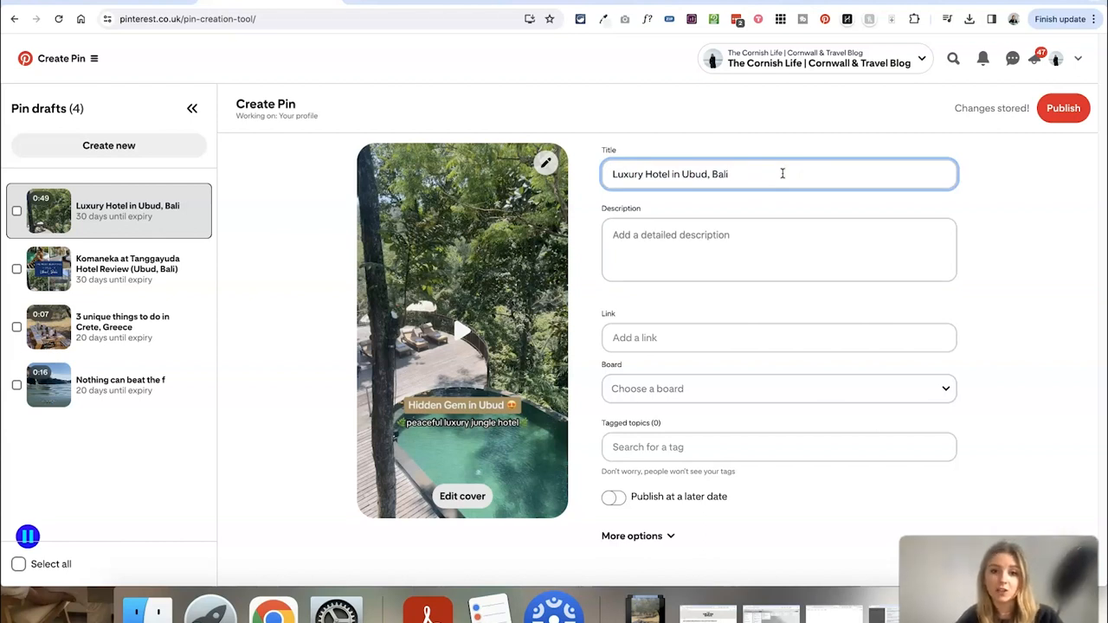
mouse_move(424, 346)
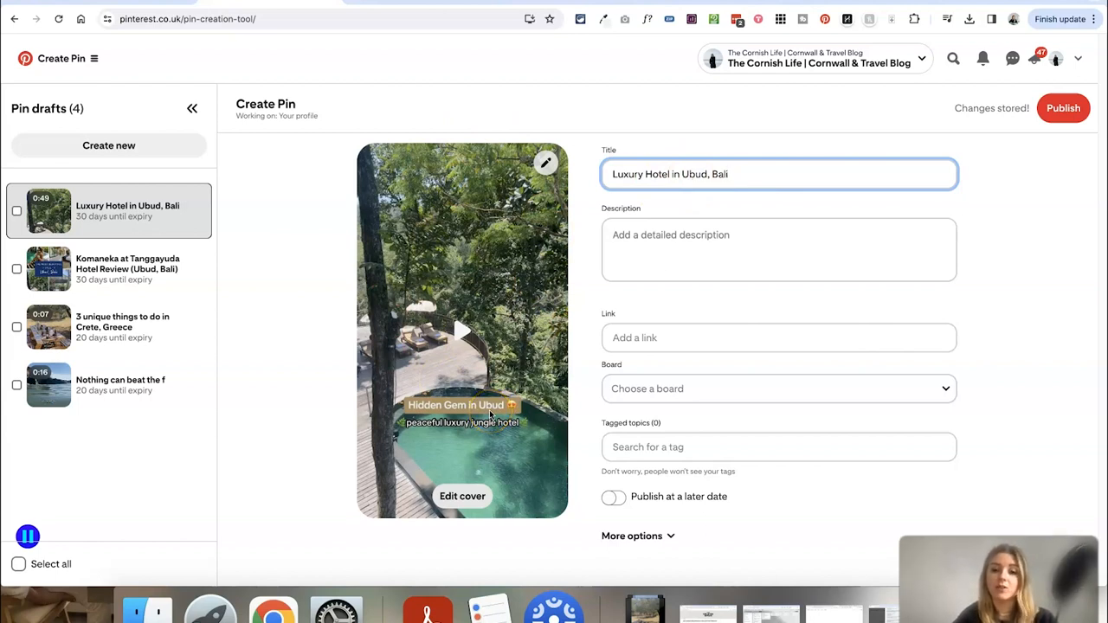
mouse_move(788, 154)
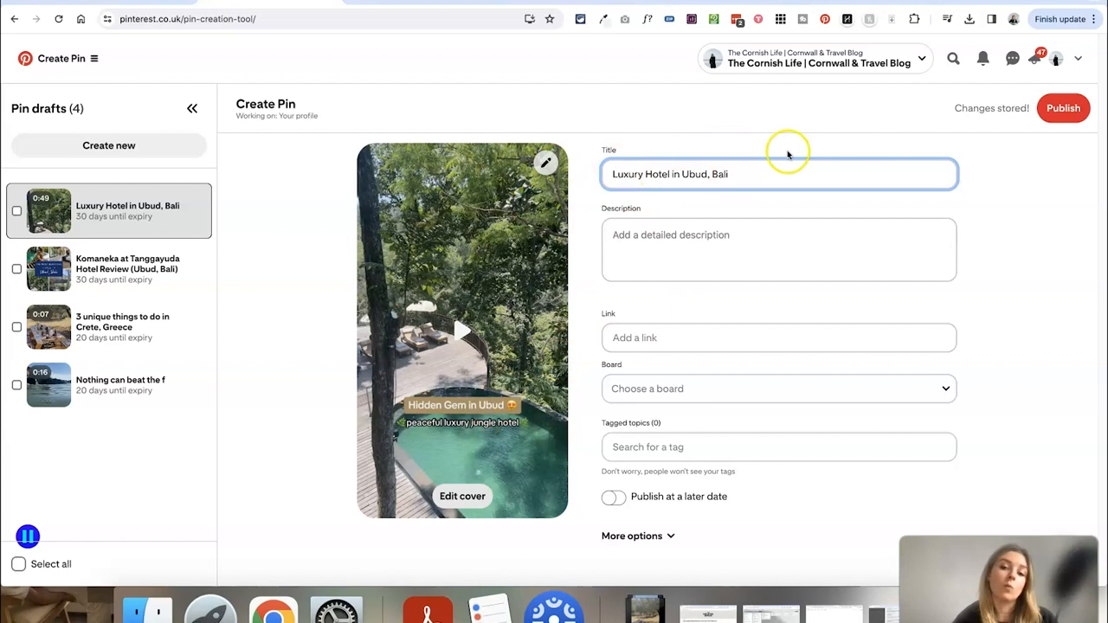
- After checking the TikTok caption, describe the pin as the favourite hotel from the Bali trip with a review mention
click(779, 249)
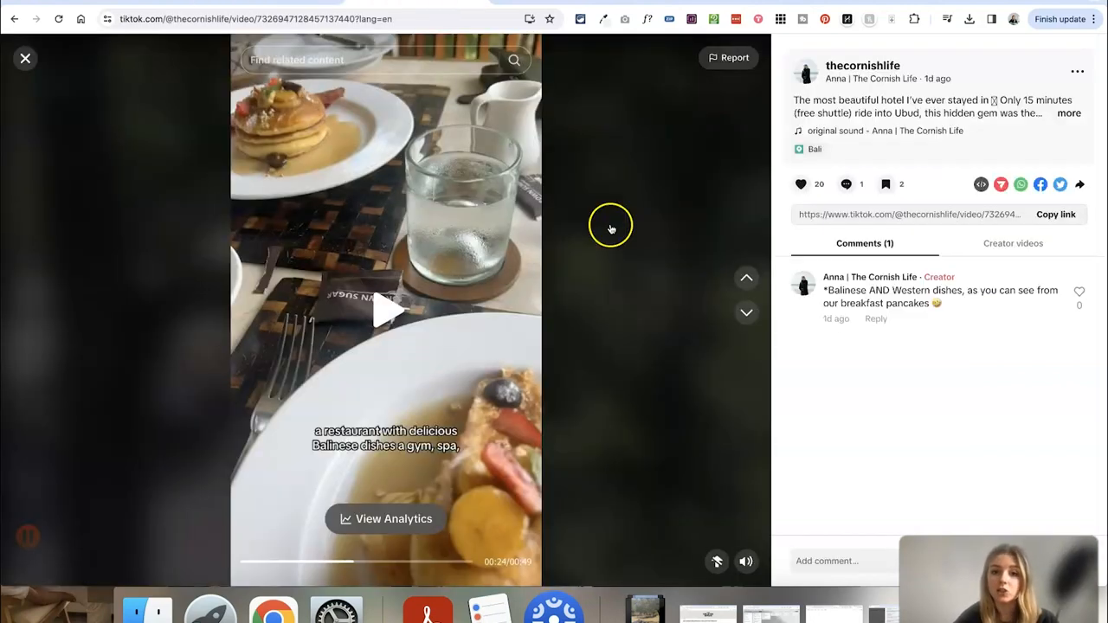
click(1068, 114)
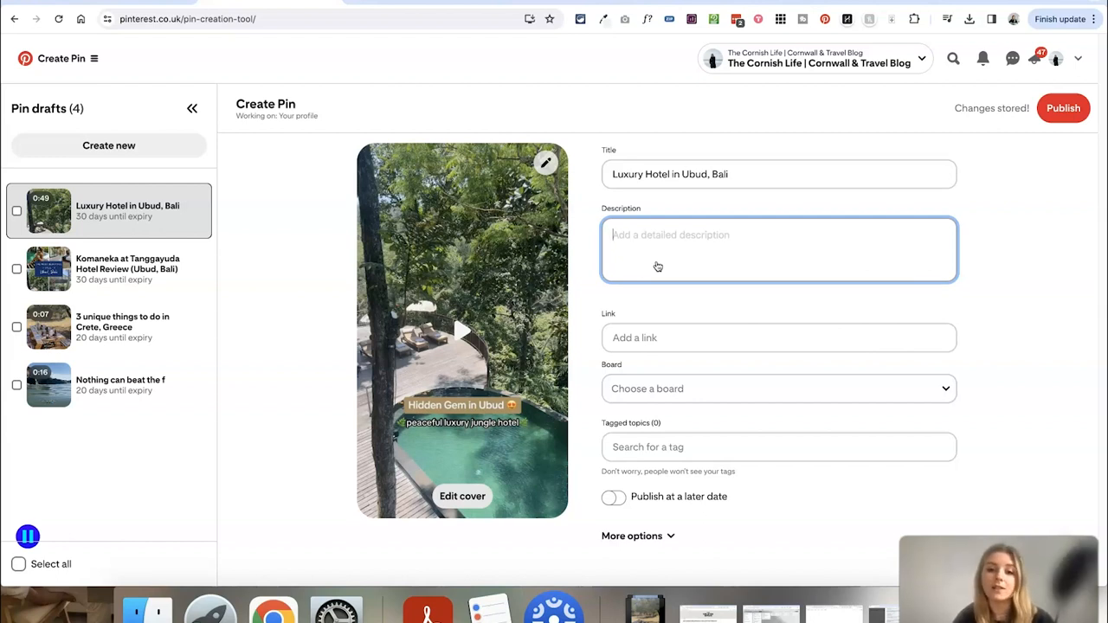
mouse_move(637, 241)
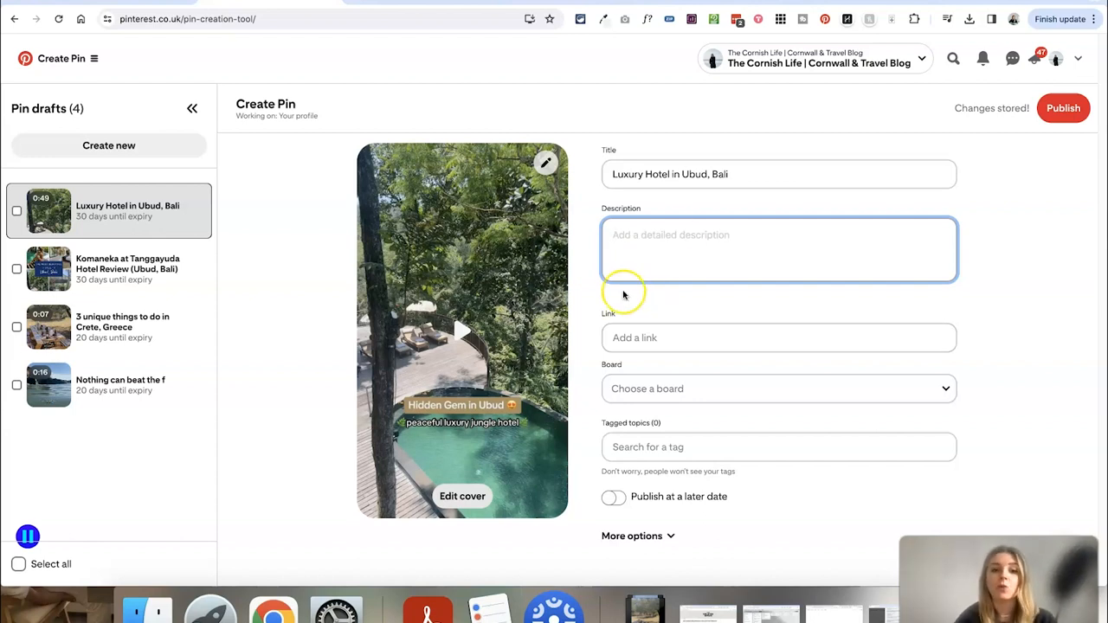
mouse_move(623, 295)
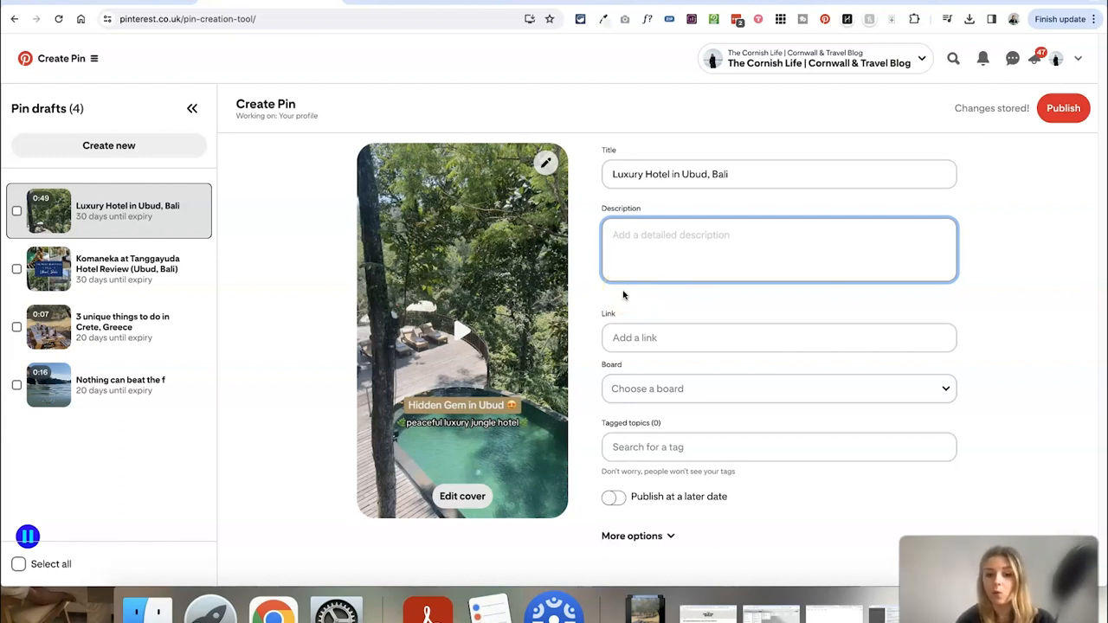
text(This was our favourite hotel we stayed in during our trip to Bali. Watch my review of this peaceful, jungle luxury hotel just outside of Ubud!)
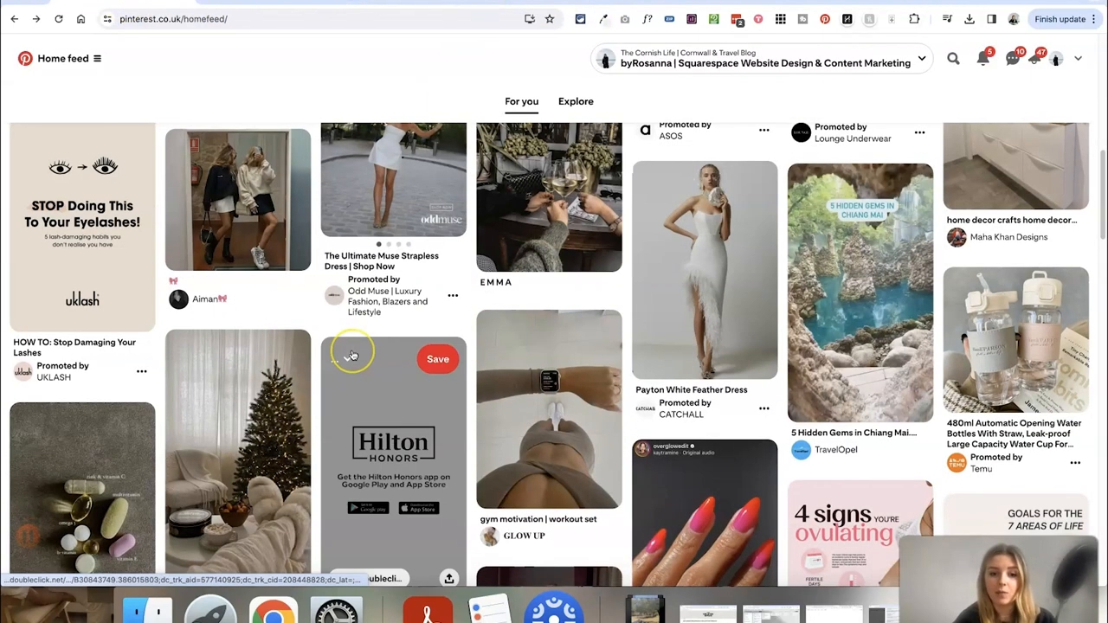
- Scroll further down the byRosanna home feed before returning to the draft
scroll(down, 3)
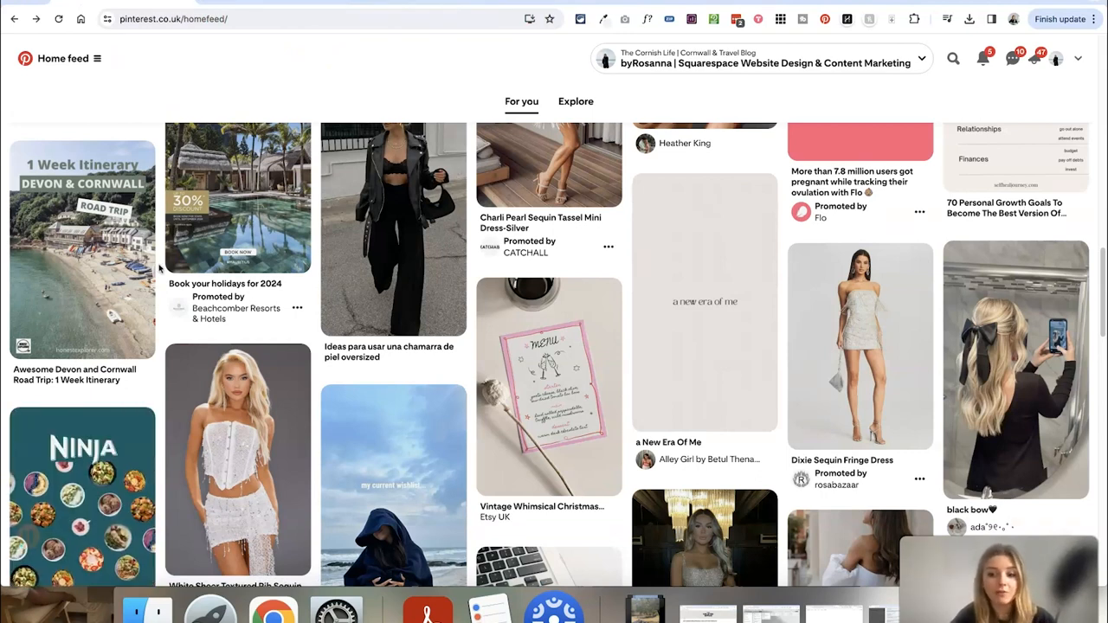
mouse_move(304, 45)
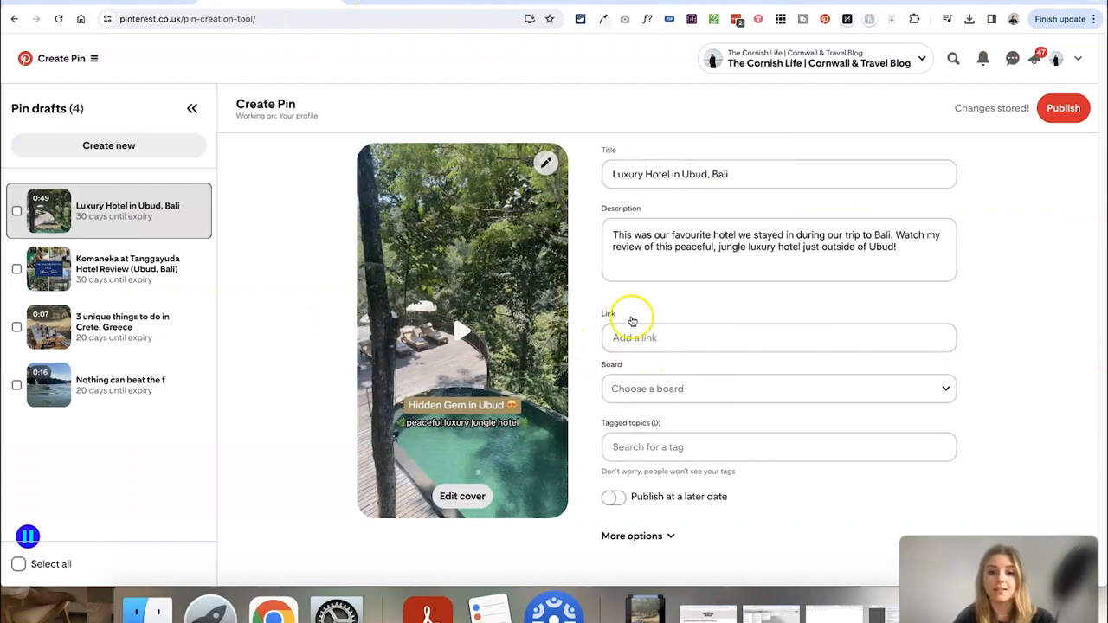
- Link the pin to the thecornishlife TikTok video URL and choose the Asia Travel Destinations board
text(https://www.tiktok.com/@thecornishlife/video/7326947128457137440?...)
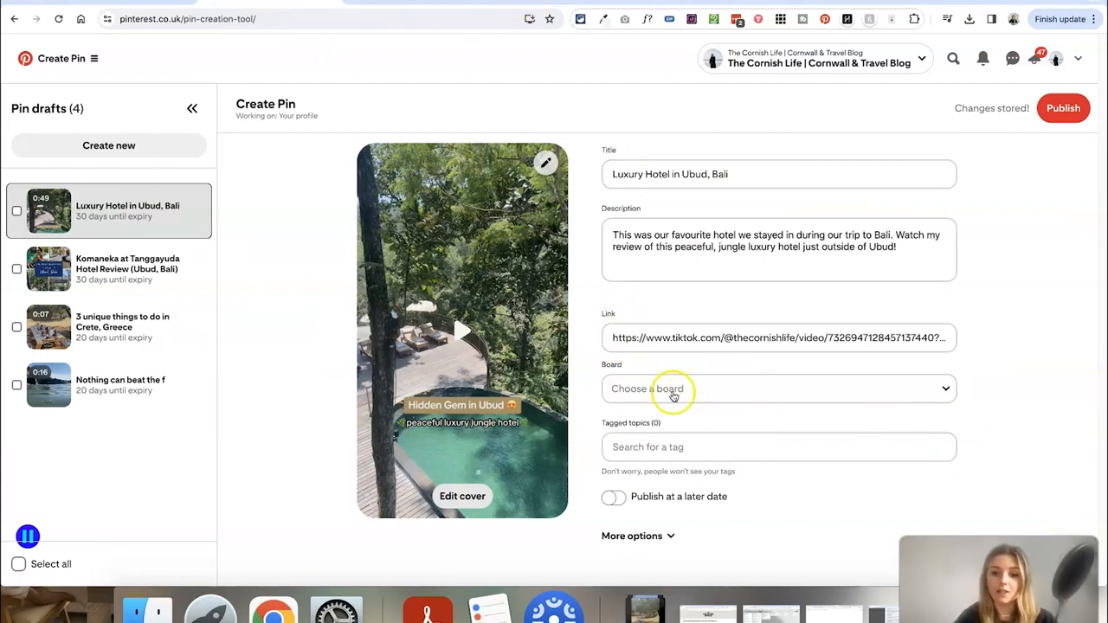
mouse_move(672, 394)
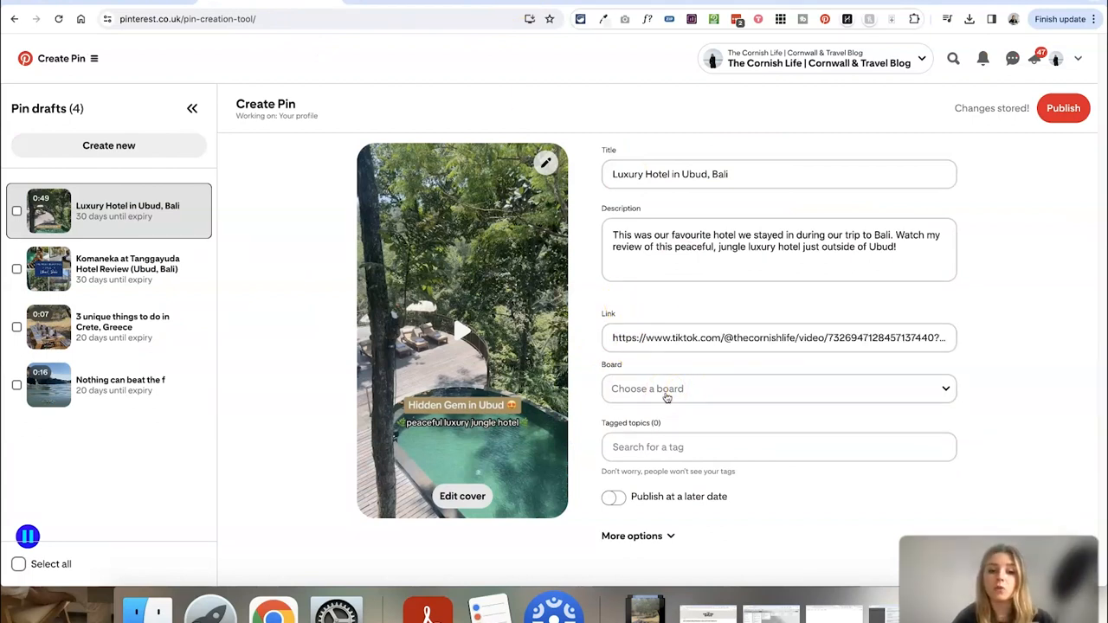
click(775, 388)
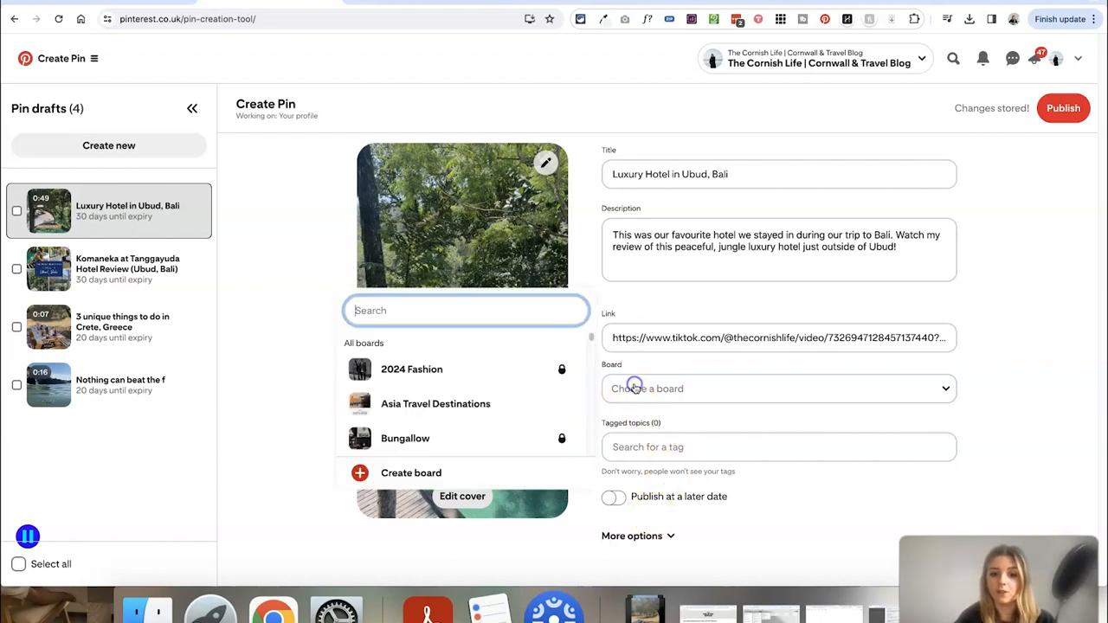
text(asia)
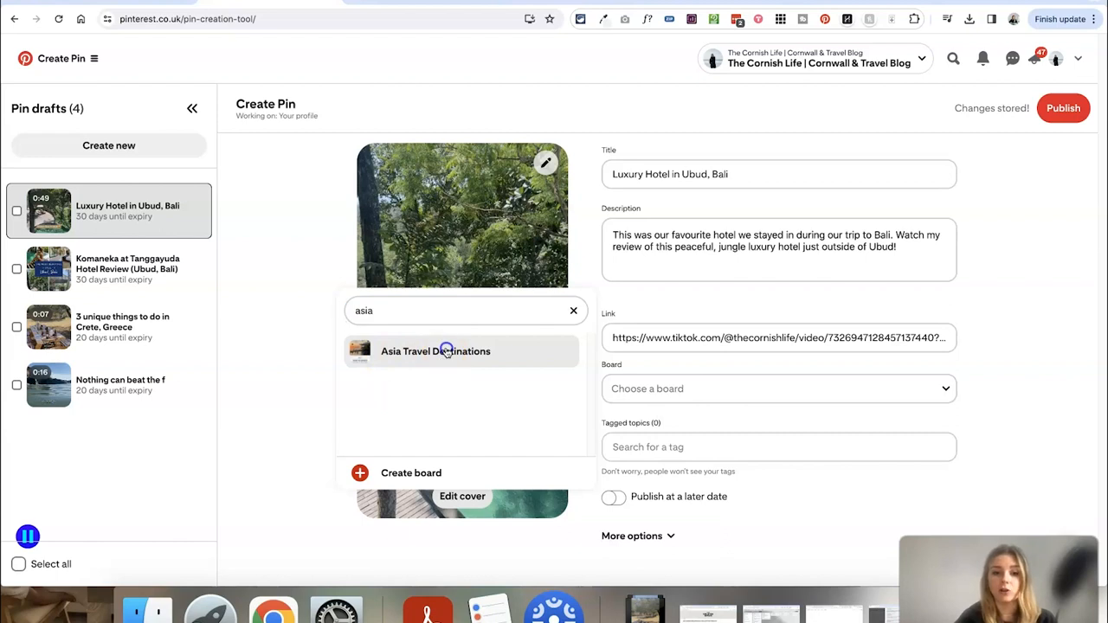
click(437, 349)
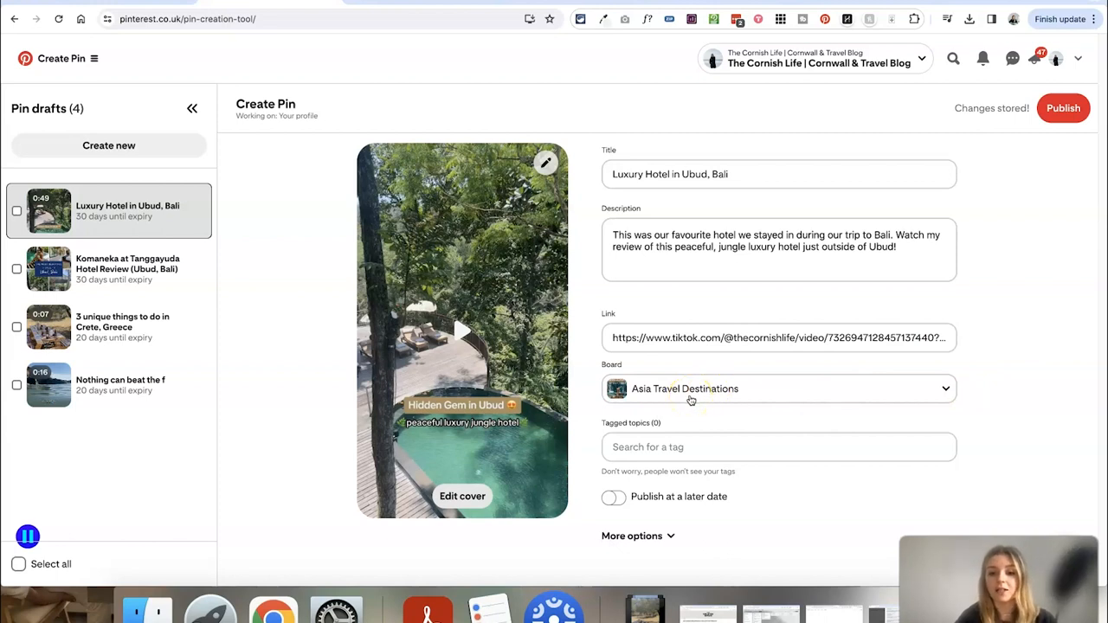
click(777, 446)
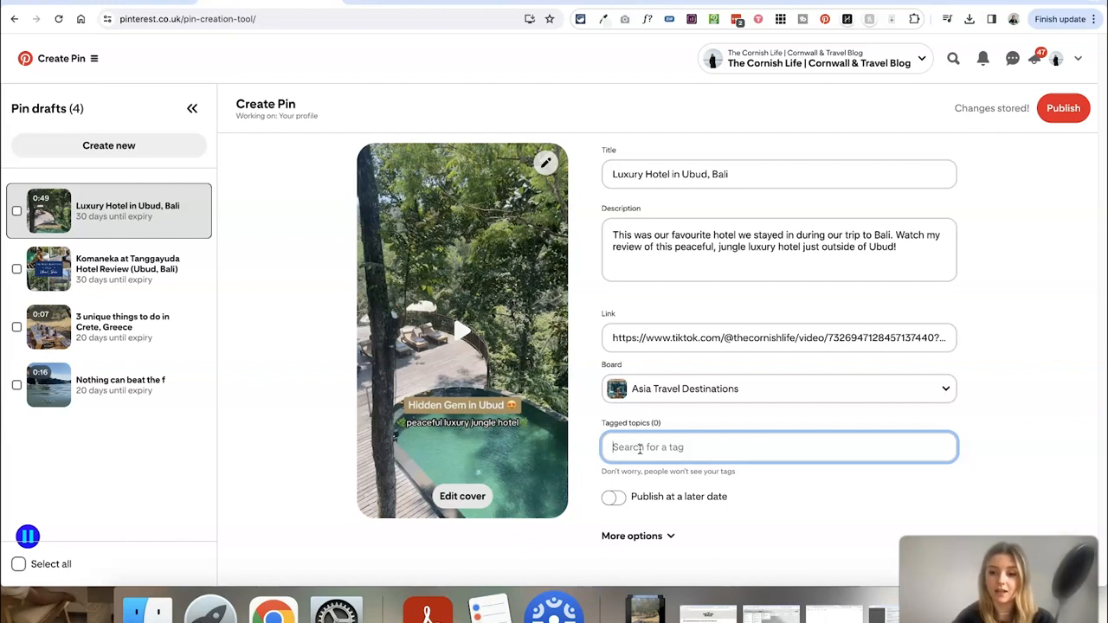
- Add the tagged topics Travel Guide, Luxury Hotel and Bali from the suggestions
text(travel)
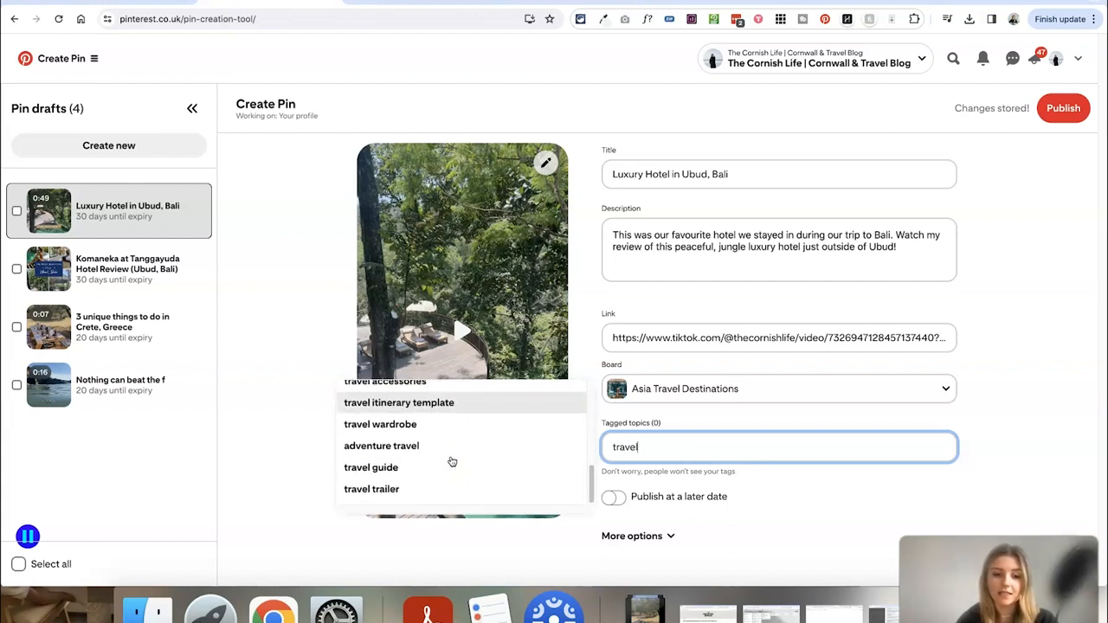
click(371, 467)
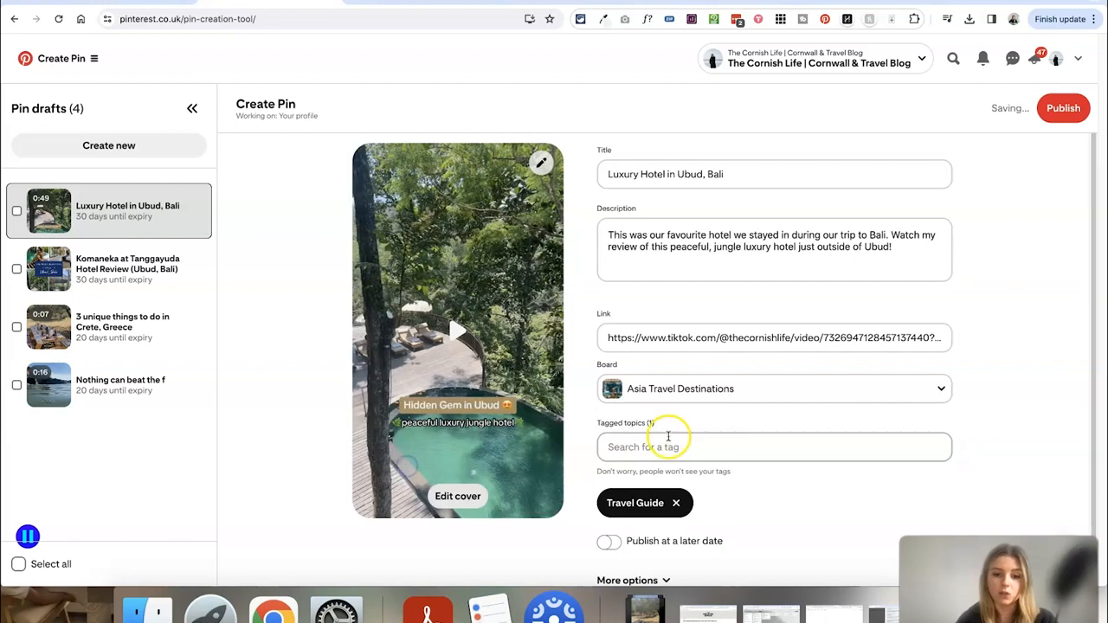
text(hotel)
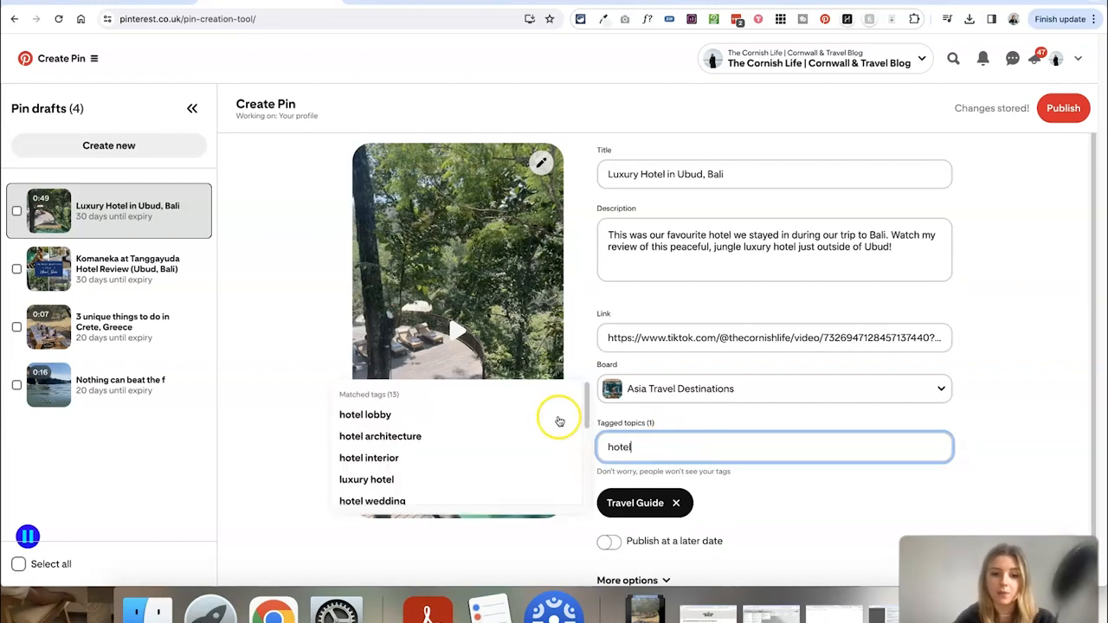
click(366, 477)
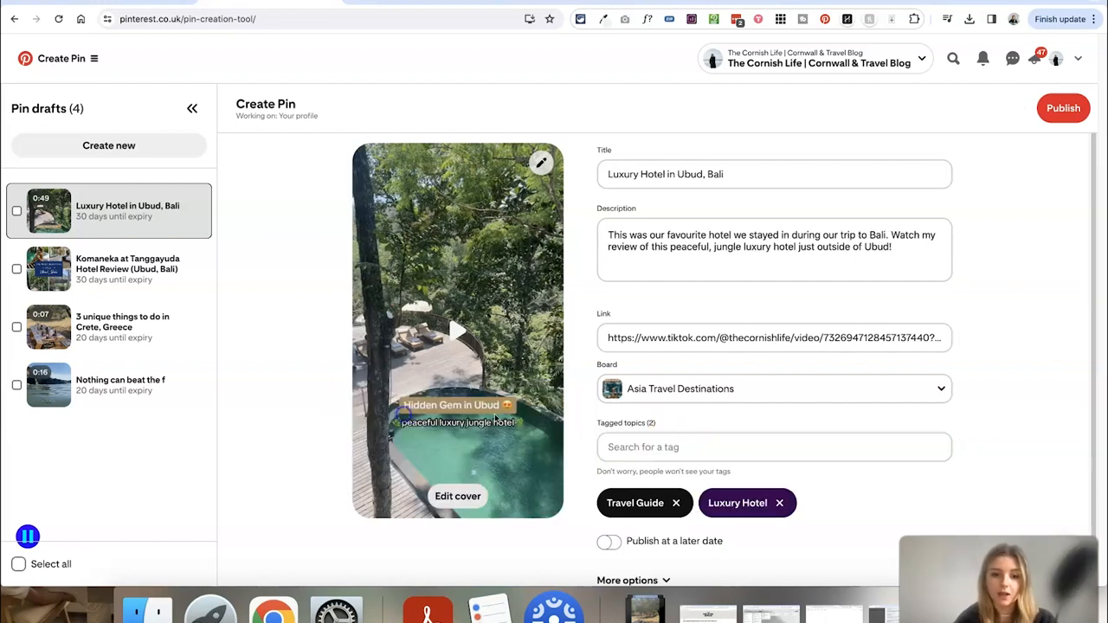
text(bali)
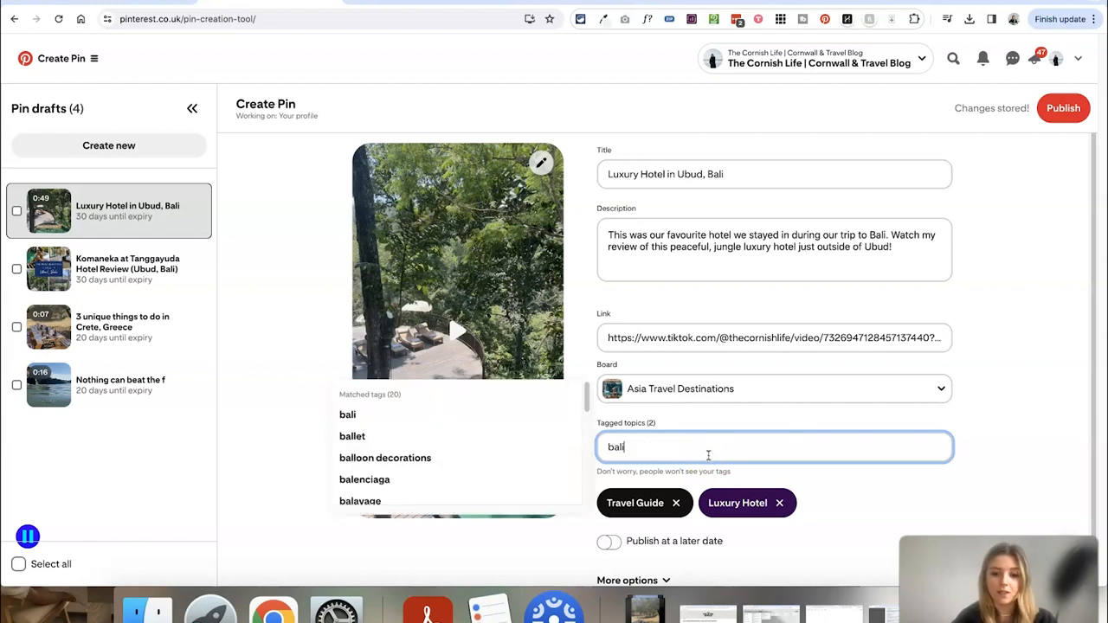
click(346, 416)
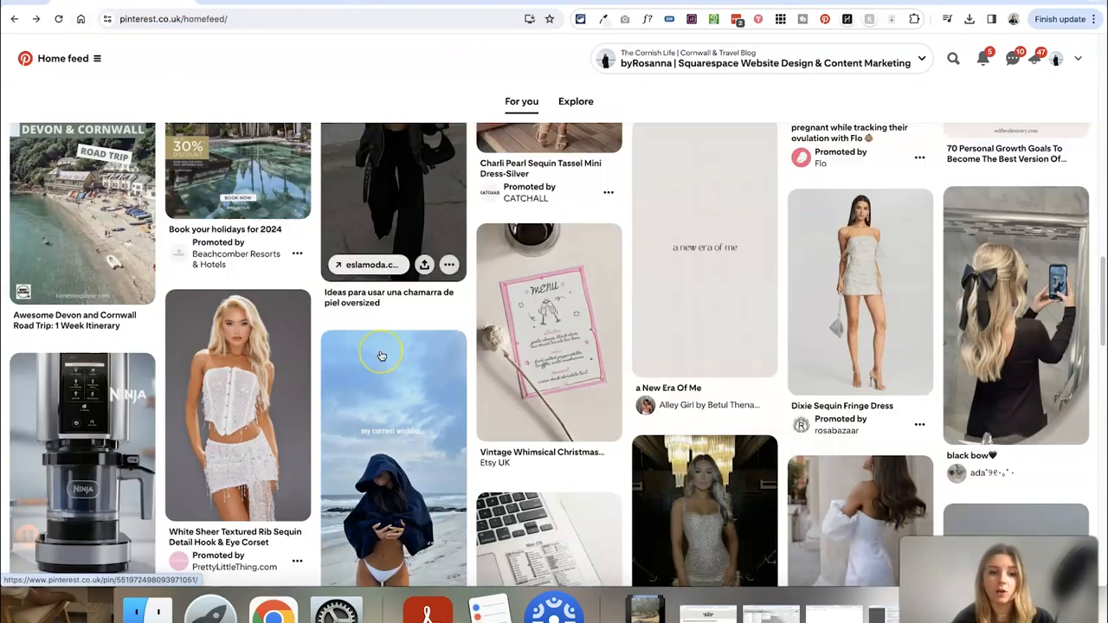
scroll(down, 3)
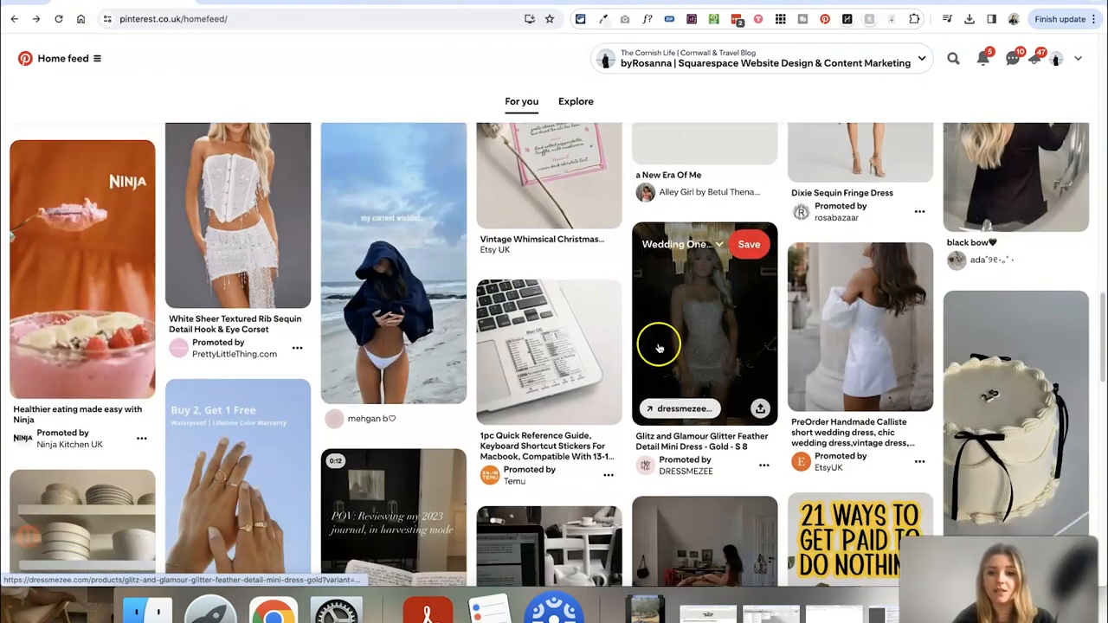
scroll(down, 3)
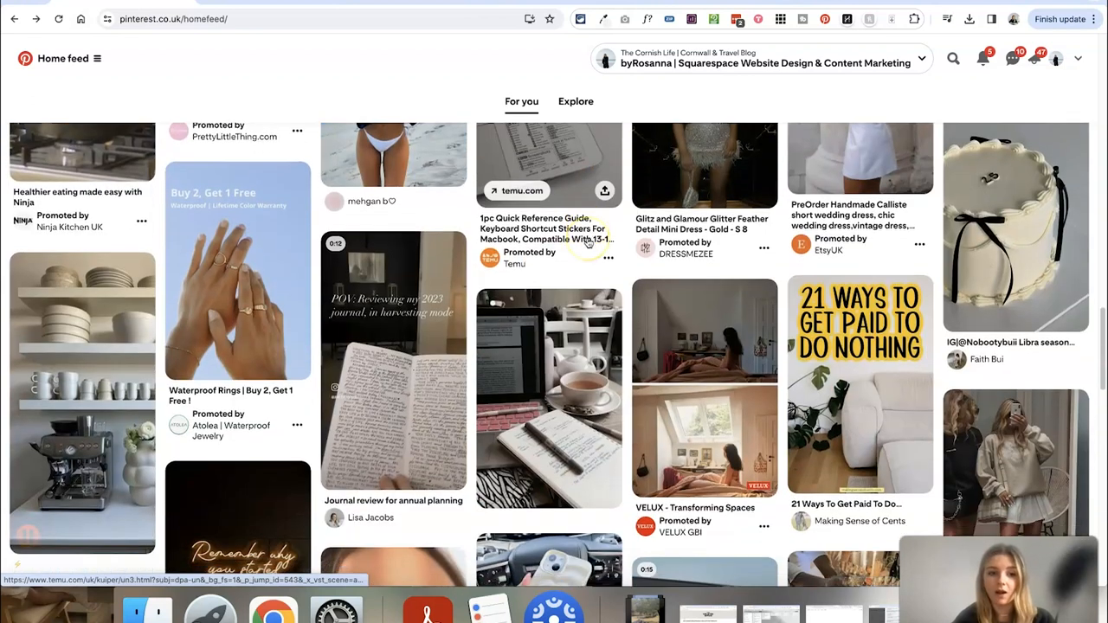
scroll(down, 3)
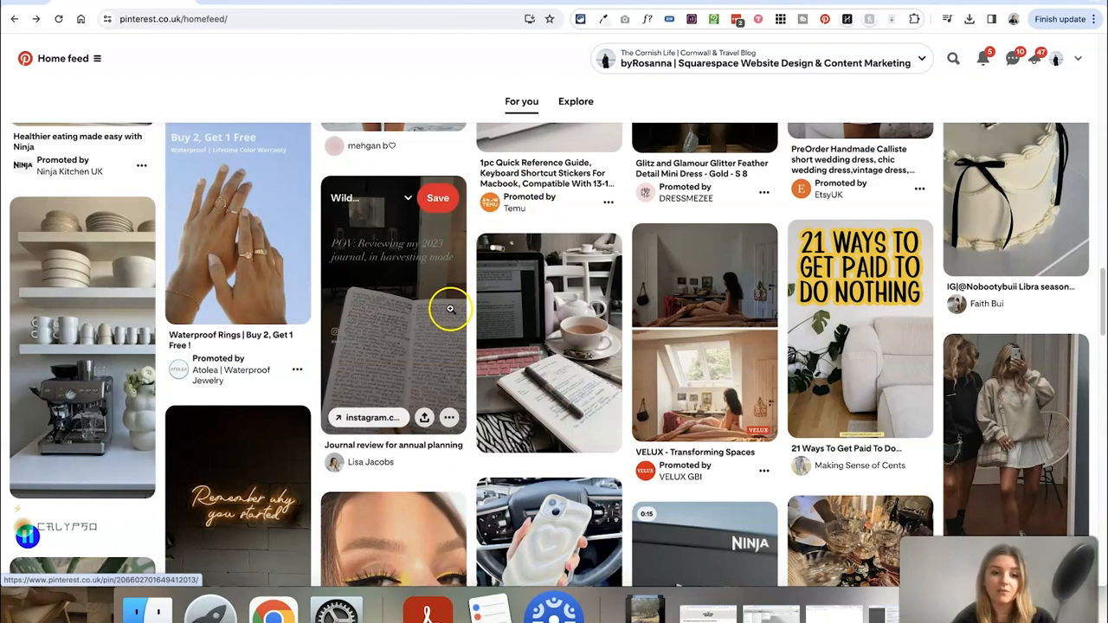
mouse_move(425, 259)
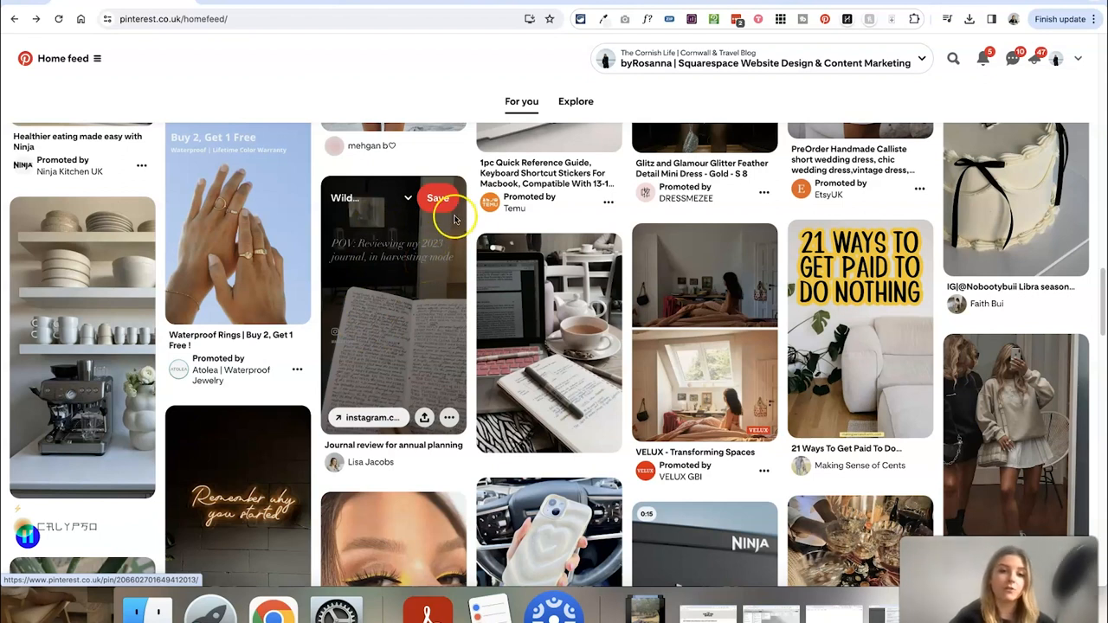
click(393, 303)
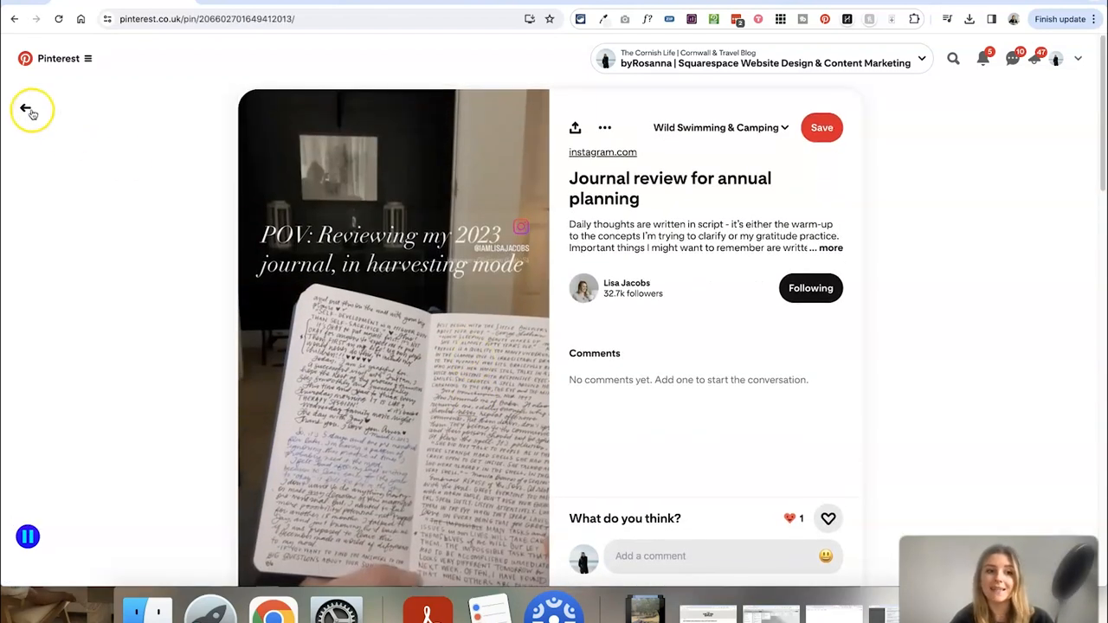
click(26, 109)
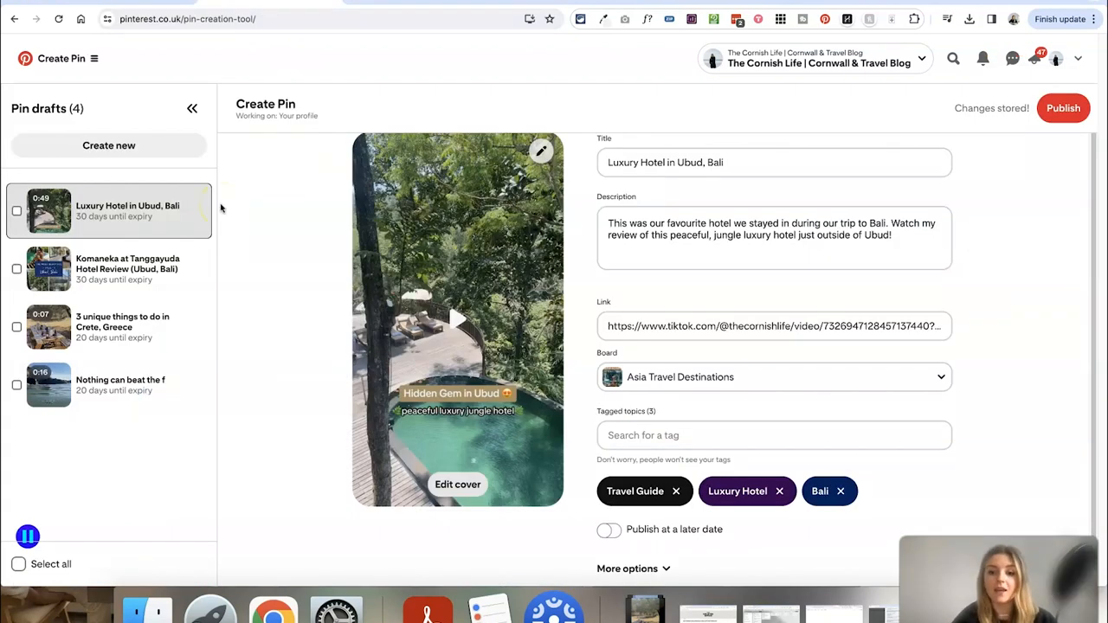
mouse_move(318, 363)
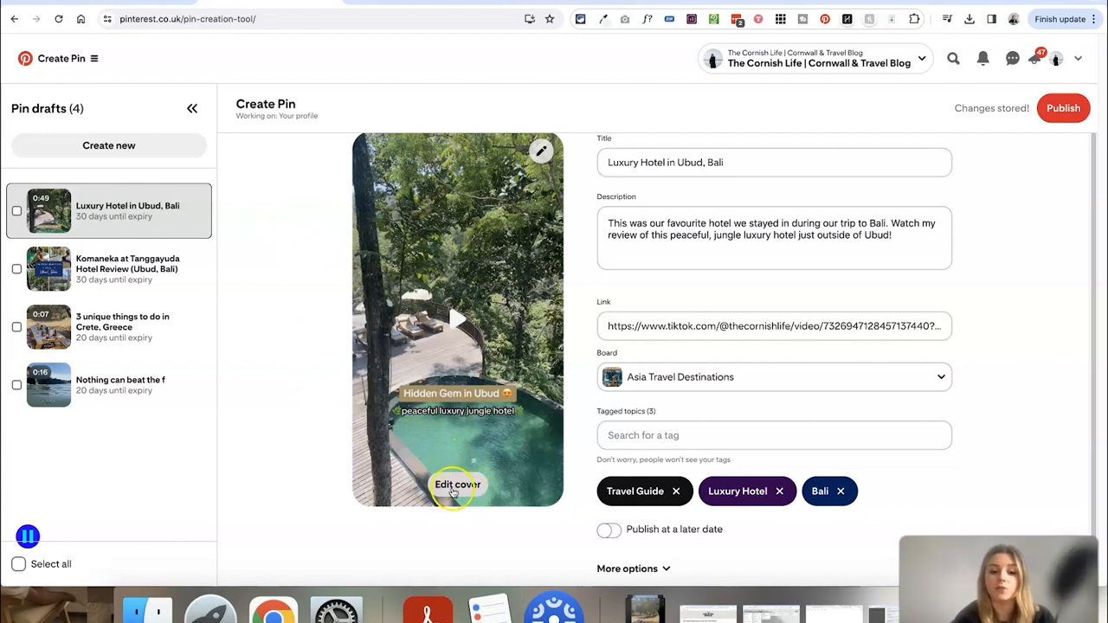
- Browse the cover frames, trying the indoor room and pool shots, and confirm the chosen cover
click(457, 484)
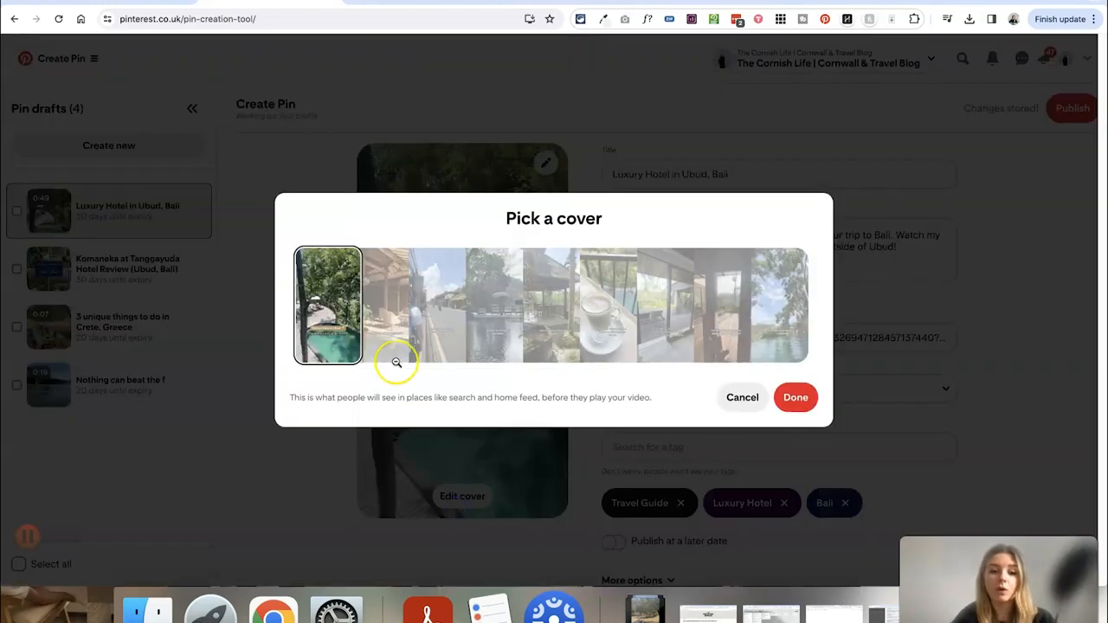
click(620, 304)
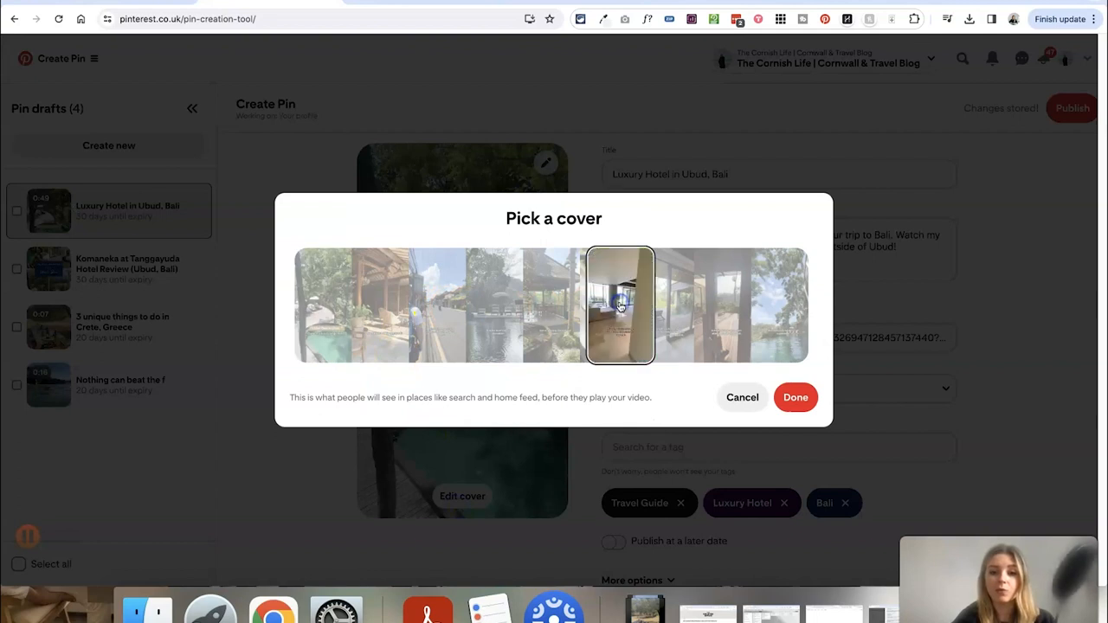
click(405, 304)
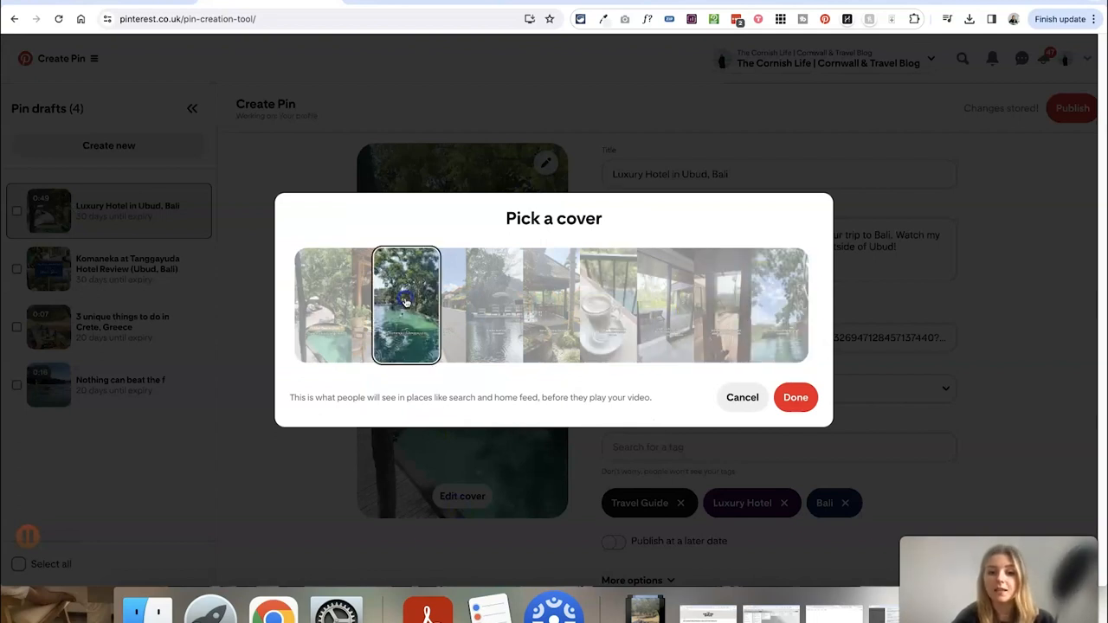
click(342, 304)
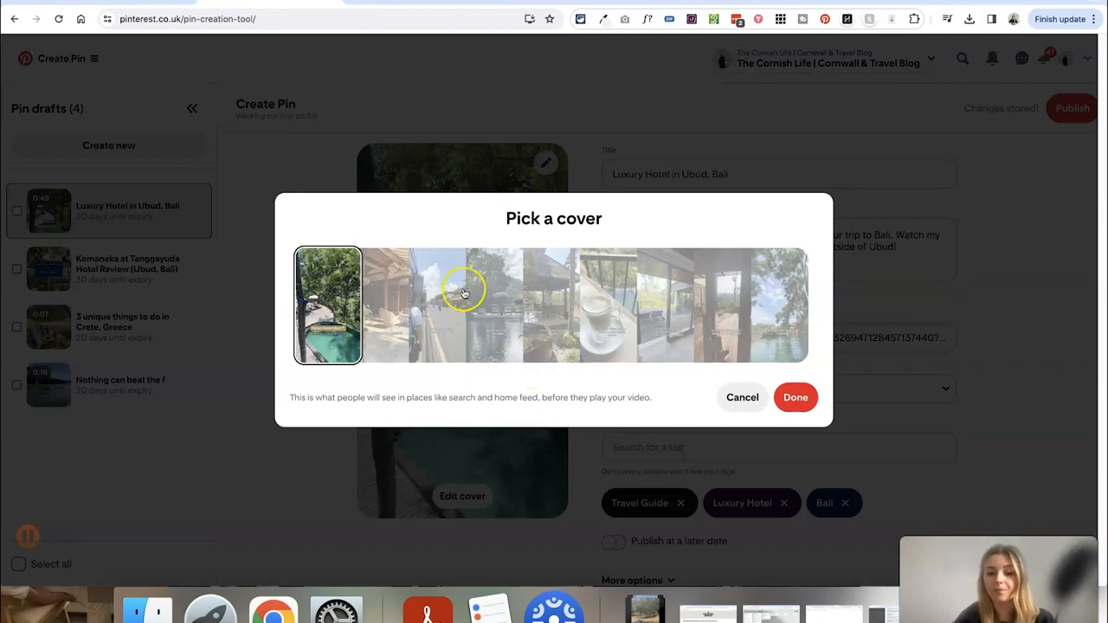
click(794, 396)
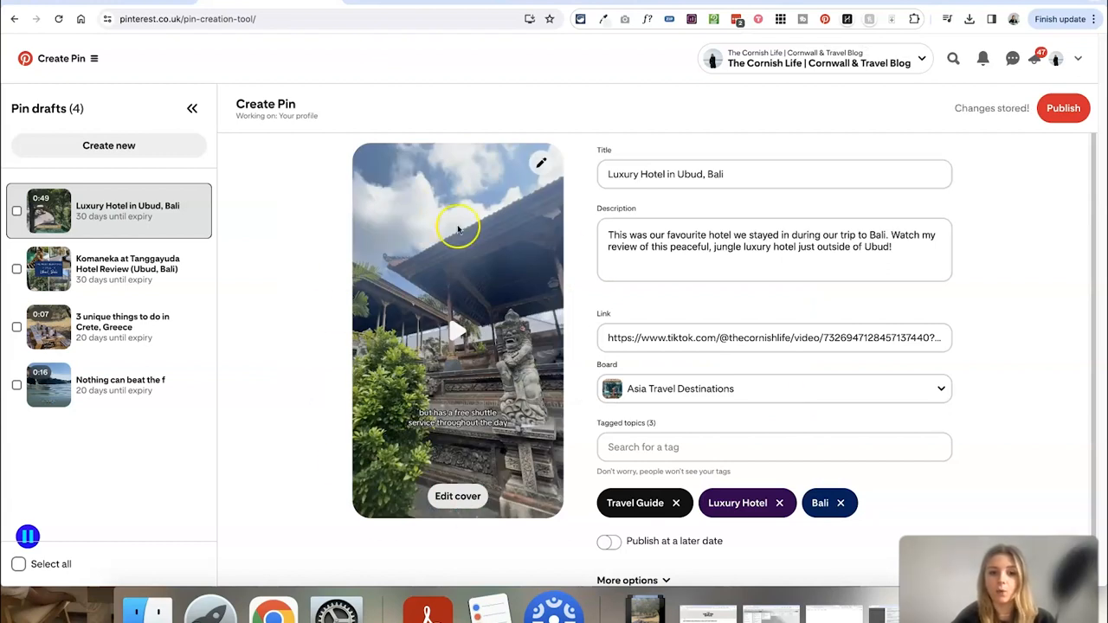
mouse_move(554, 330)
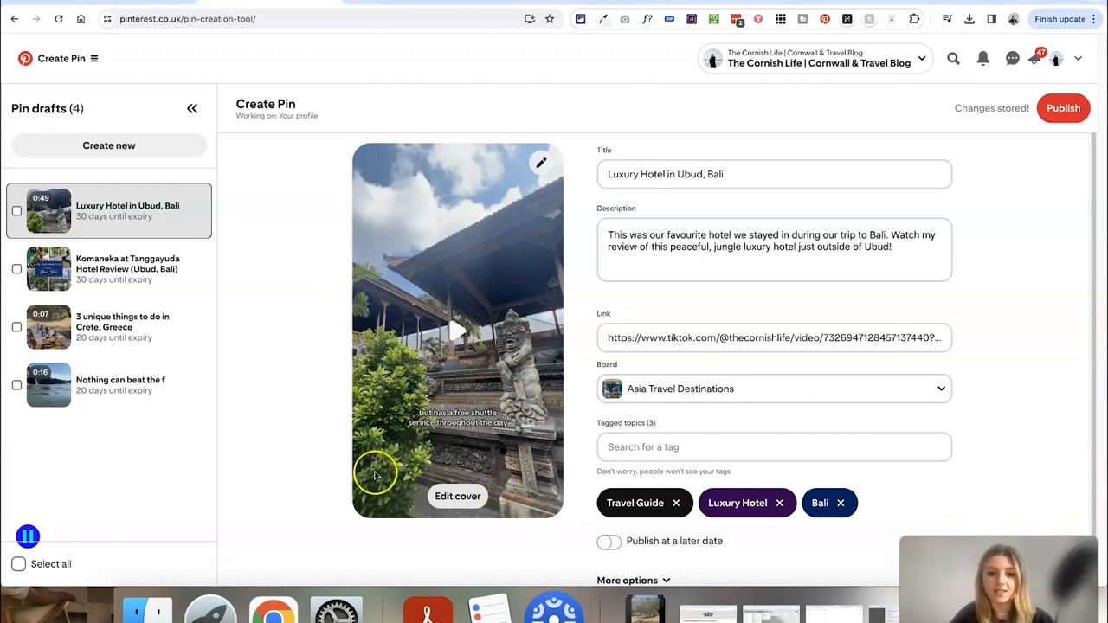
mouse_move(402, 377)
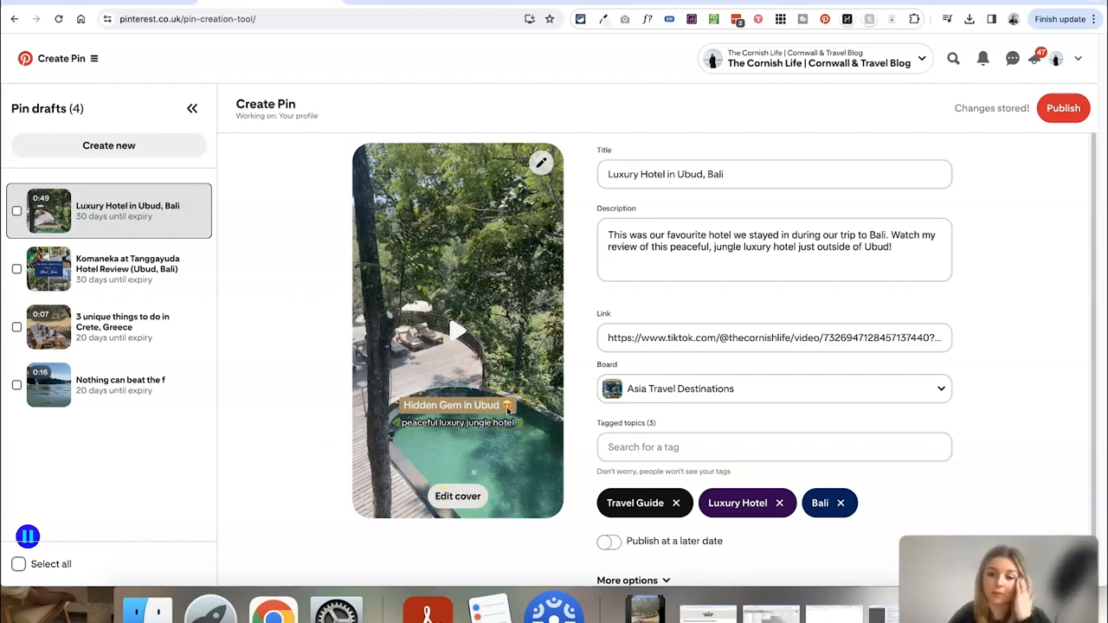
mouse_move(349, 370)
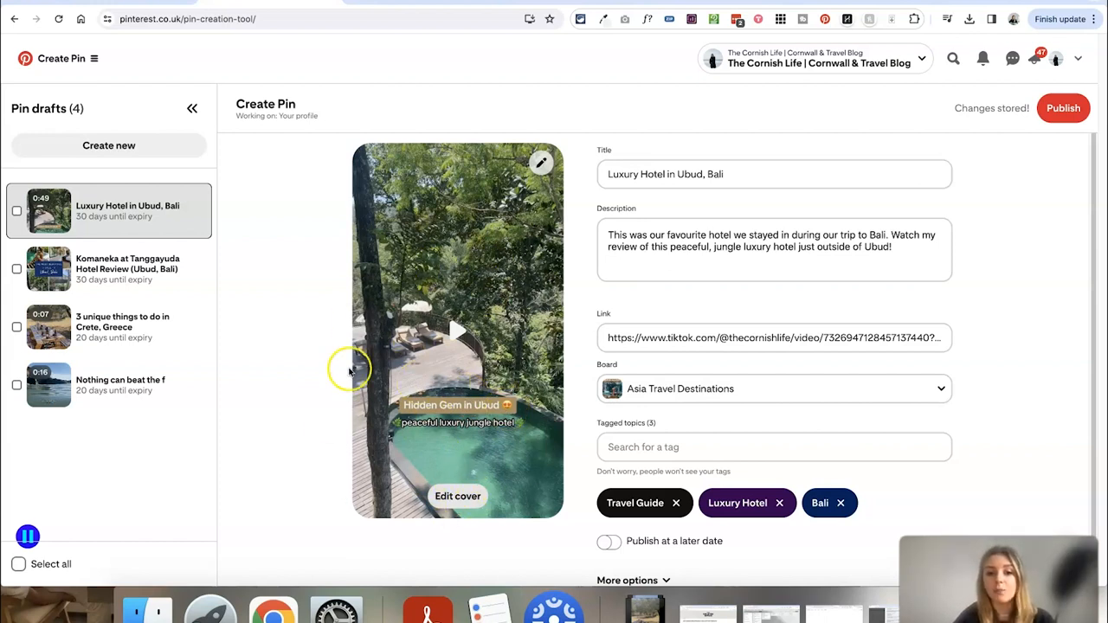
mouse_move(459, 398)
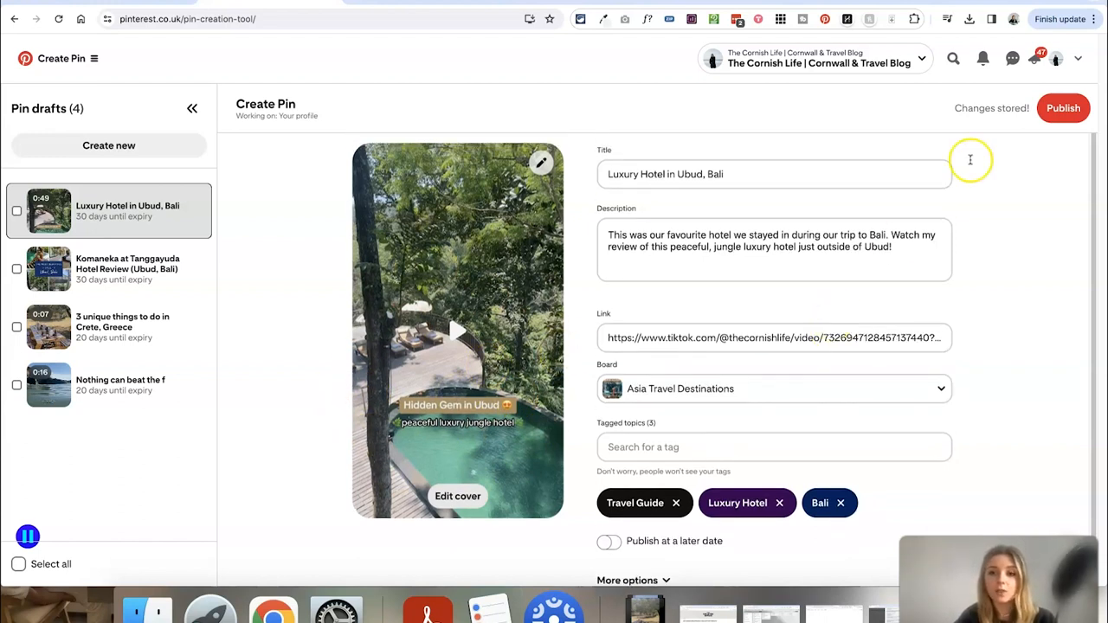
- Enable 'Publish at a later date' so the pin can be scheduled for 01/24/2024 at 12:00
click(609, 540)
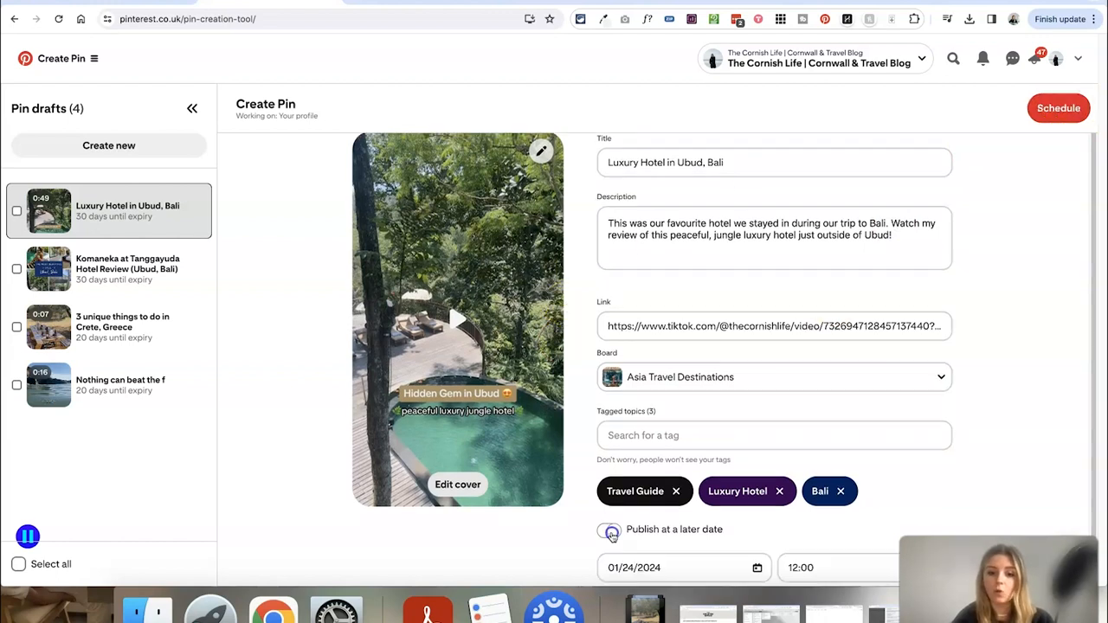